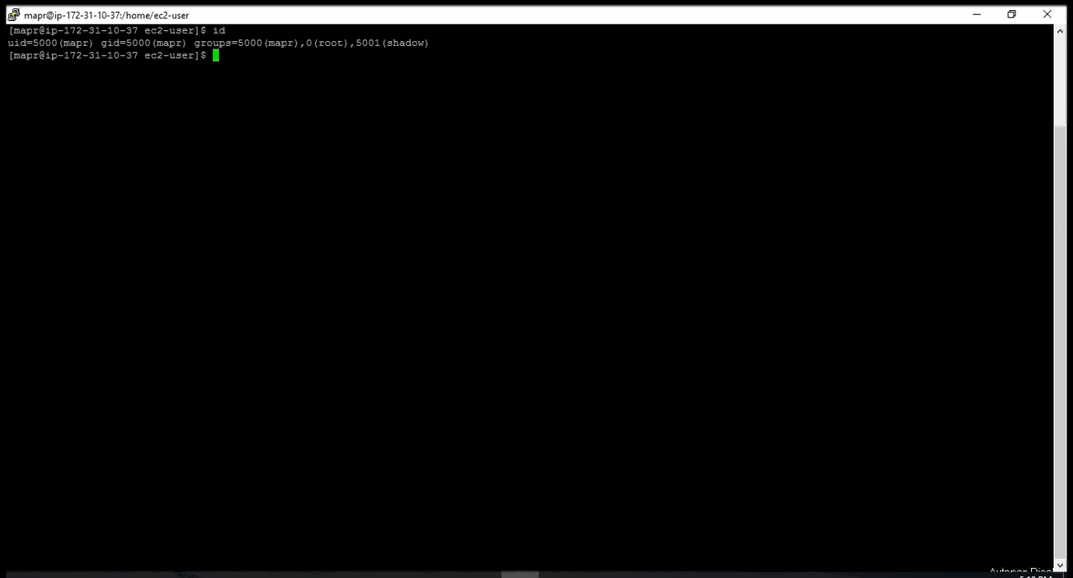
- Run 'clear' to wipe the terminal back to a fresh mapr shell prompt
{"action": "type", "text": "clear"}
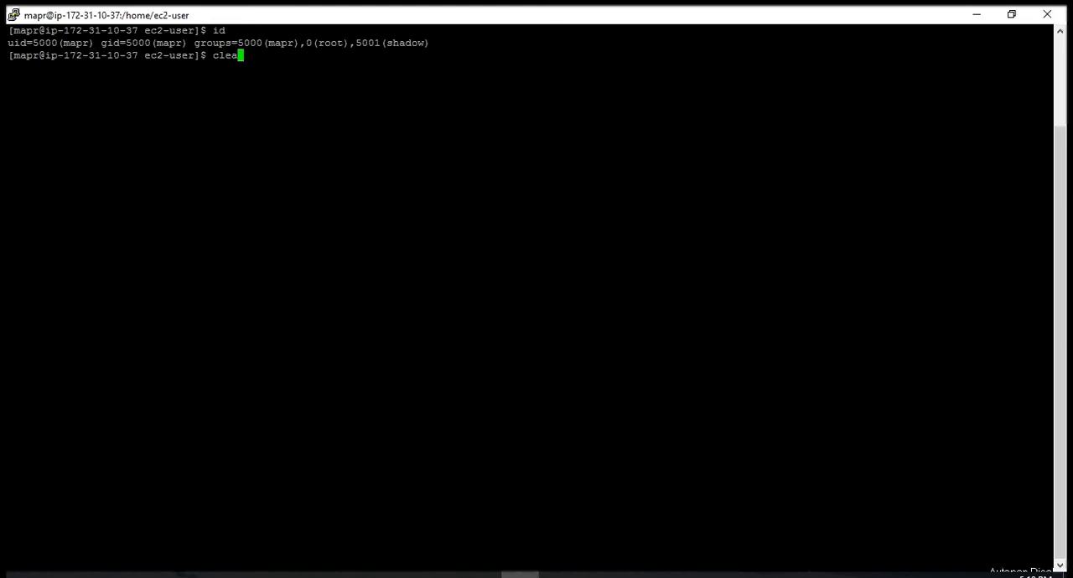
{"action": "key", "text": "Return"}
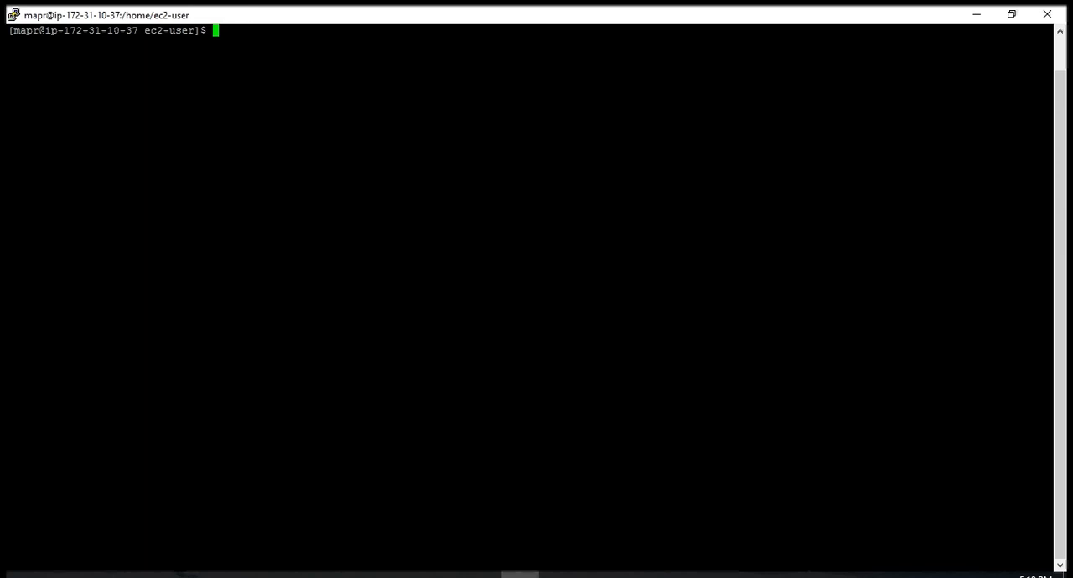
- Run 'maprcli node list -columns id,ip' to show the node's hostname, IP and id
{"action": "type", "text": "maprcli node l"}
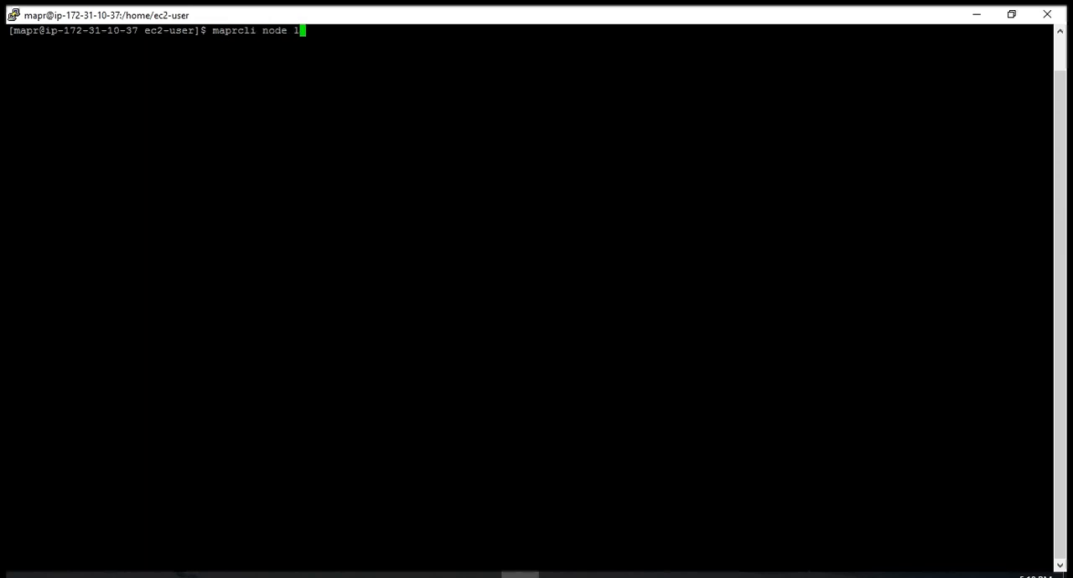
{"action": "type", "text": "ist -ci"}
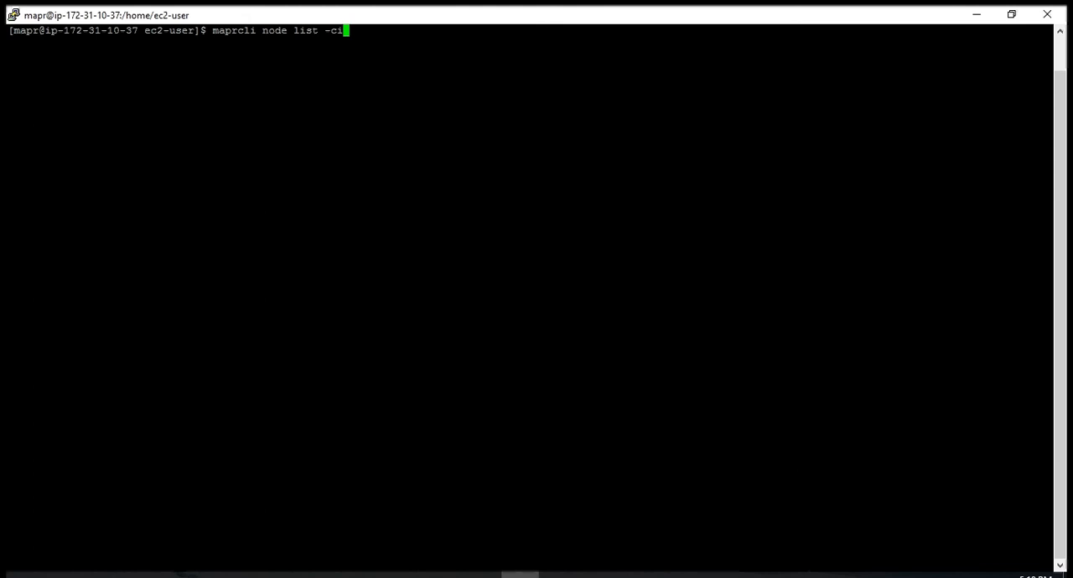
{"action": "type", "text": "olumn"}
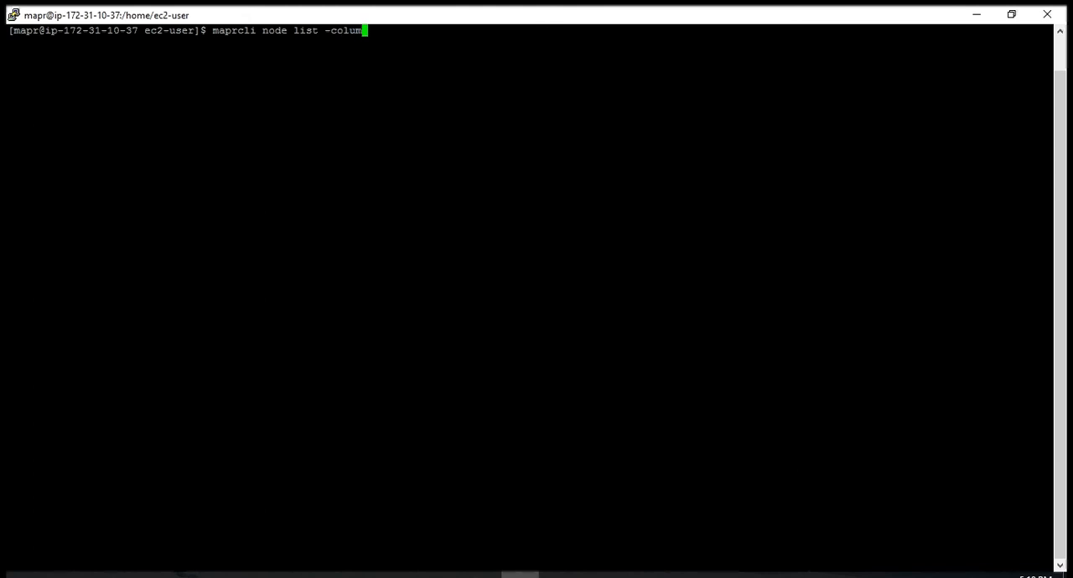
{"action": "type", "text": "ns id"}
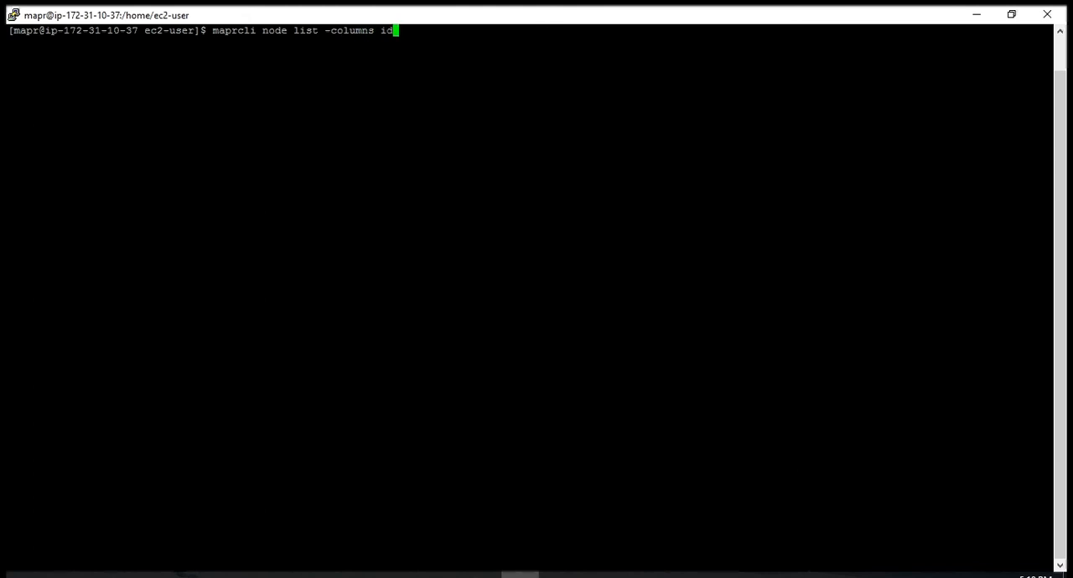
{"action": "type", "text": ",ip"}
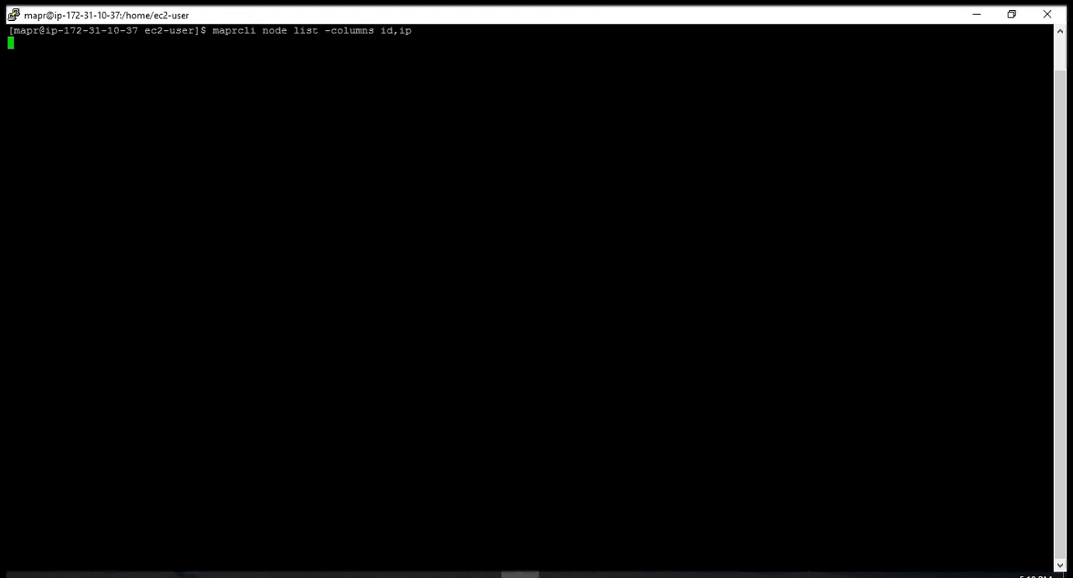
{"action": "key", "text": "Return"}
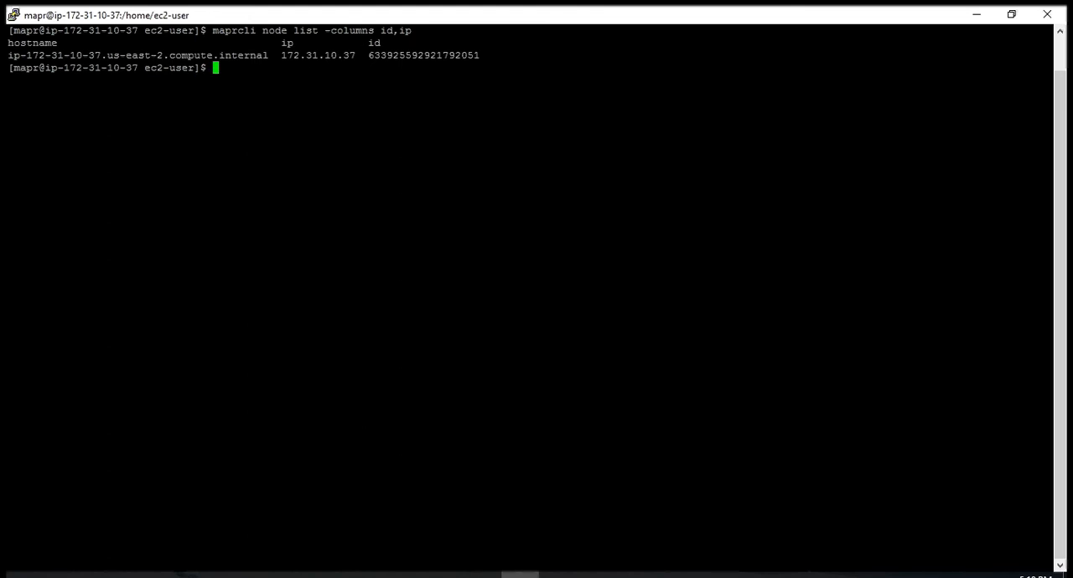
{"action": "mouse_move", "coordinate": [238, 97]}
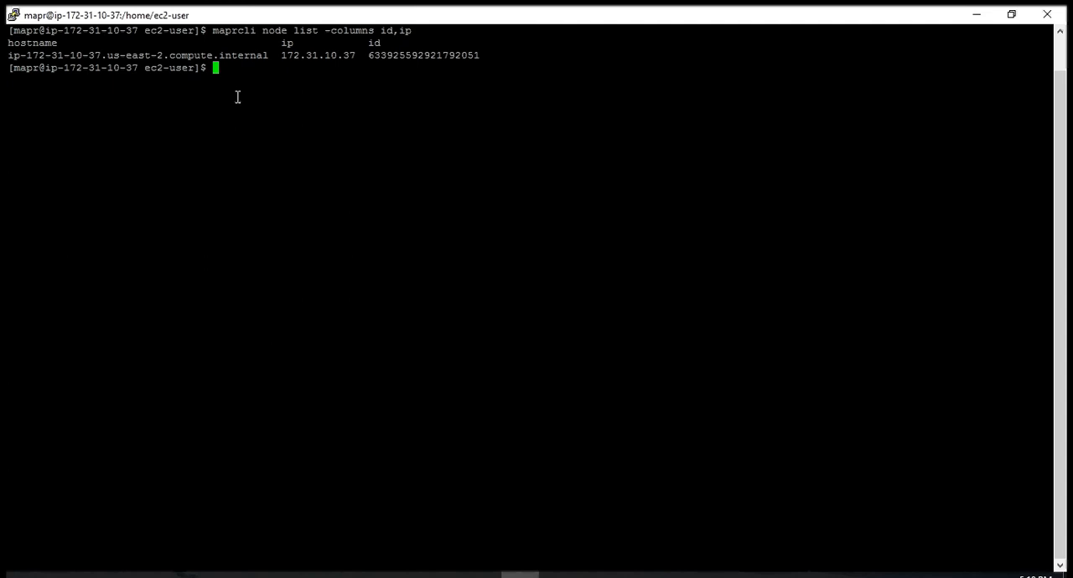
{"action": "mouse_move", "coordinate": [238, 82]}
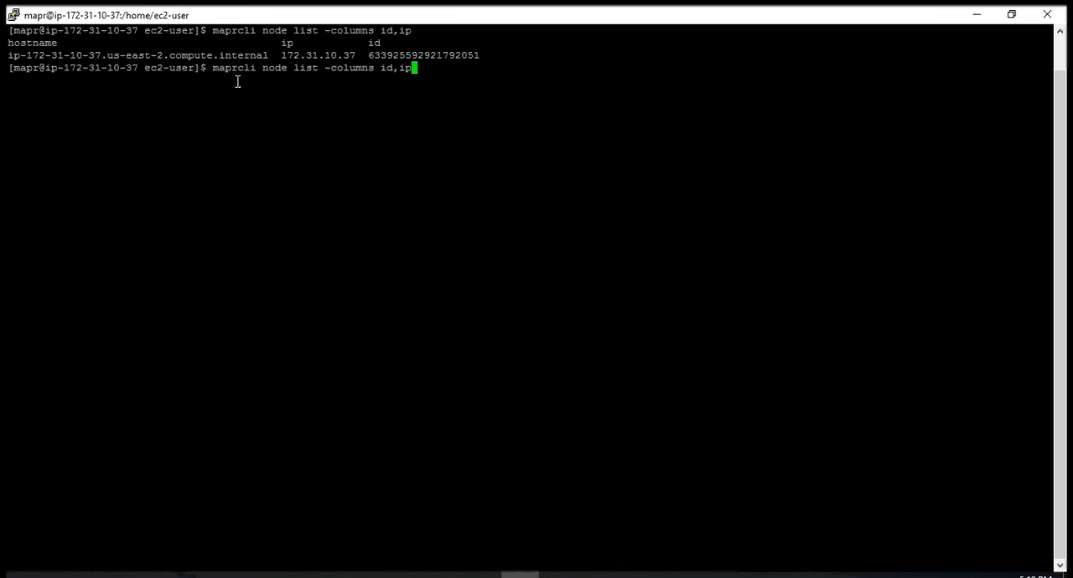
- Rerun the node listing with ',svc' appended to show the services running on the node
{"action": "type", "text": ","}
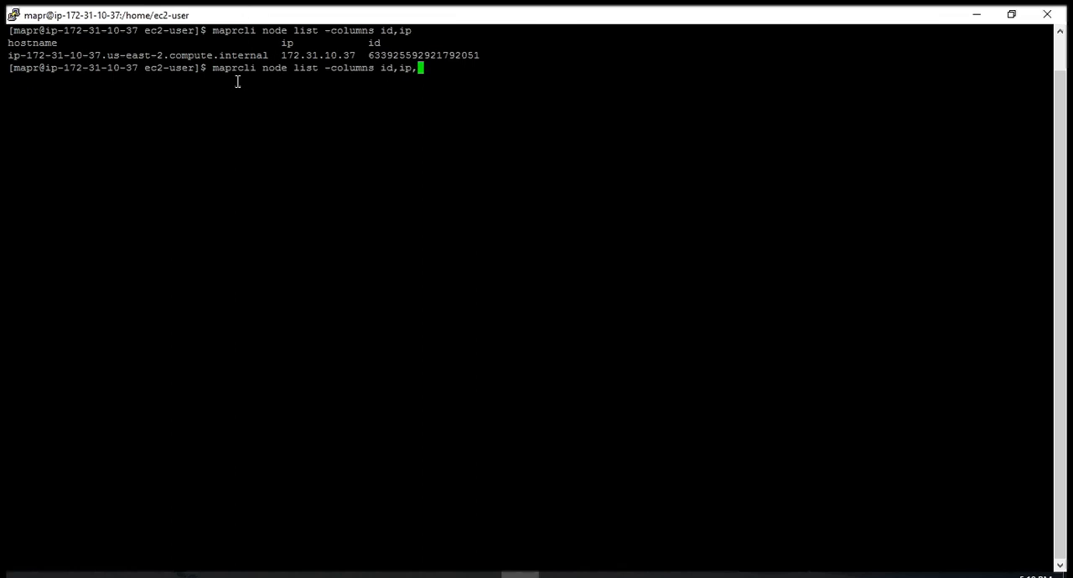
{"action": "type", "text": "svc"}
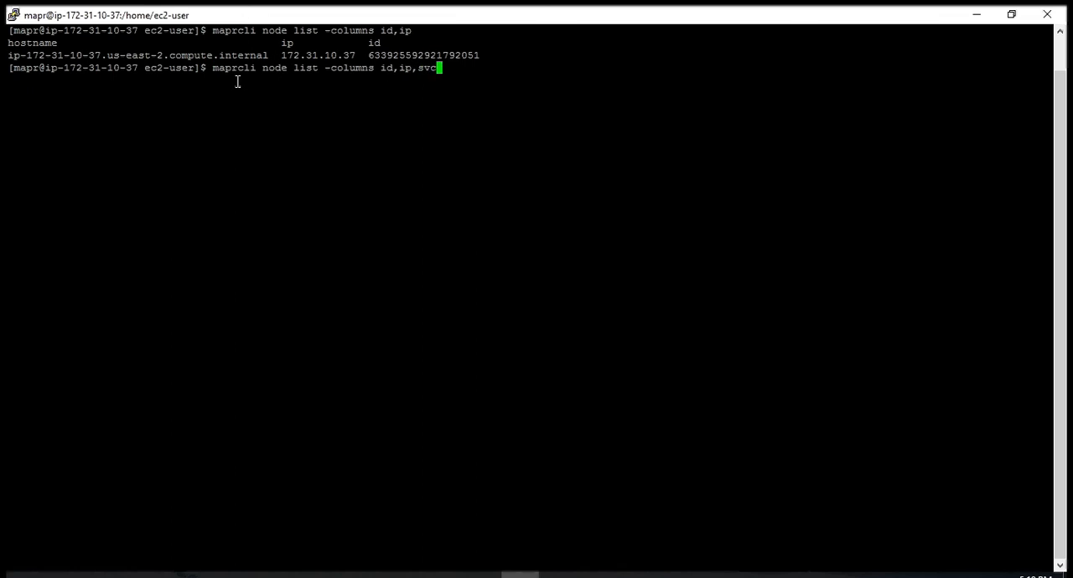
{"action": "key", "text": "Return"}
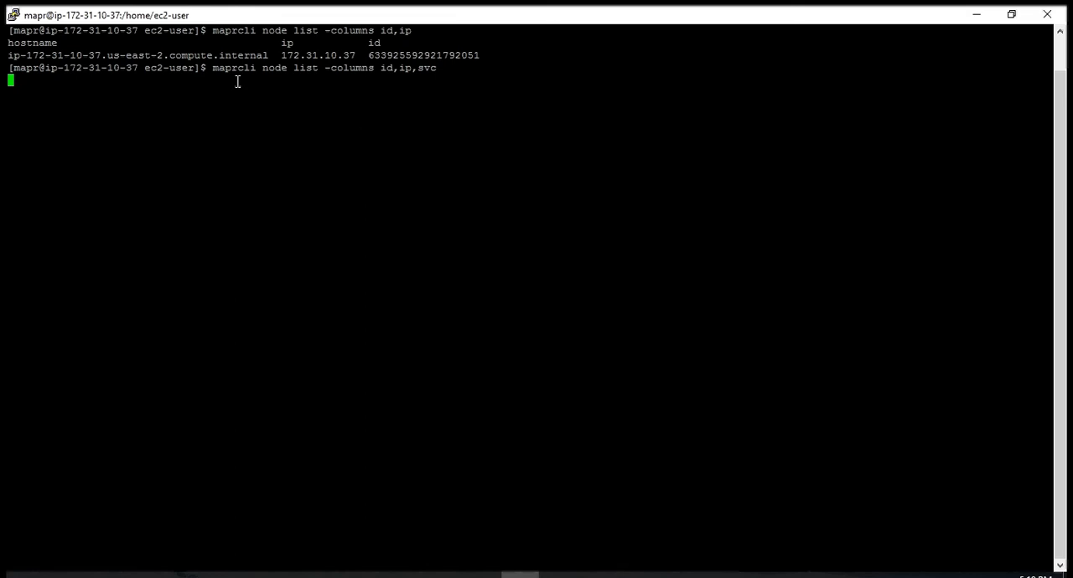
{"action": "key", "text": "Return"}
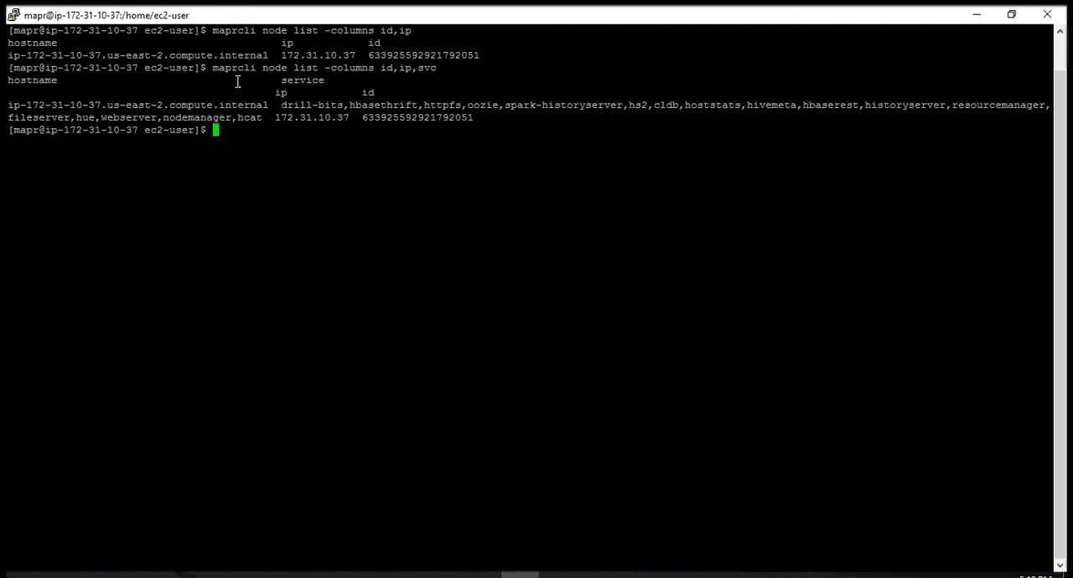
{"action": "type", "text": "maprcli s"}
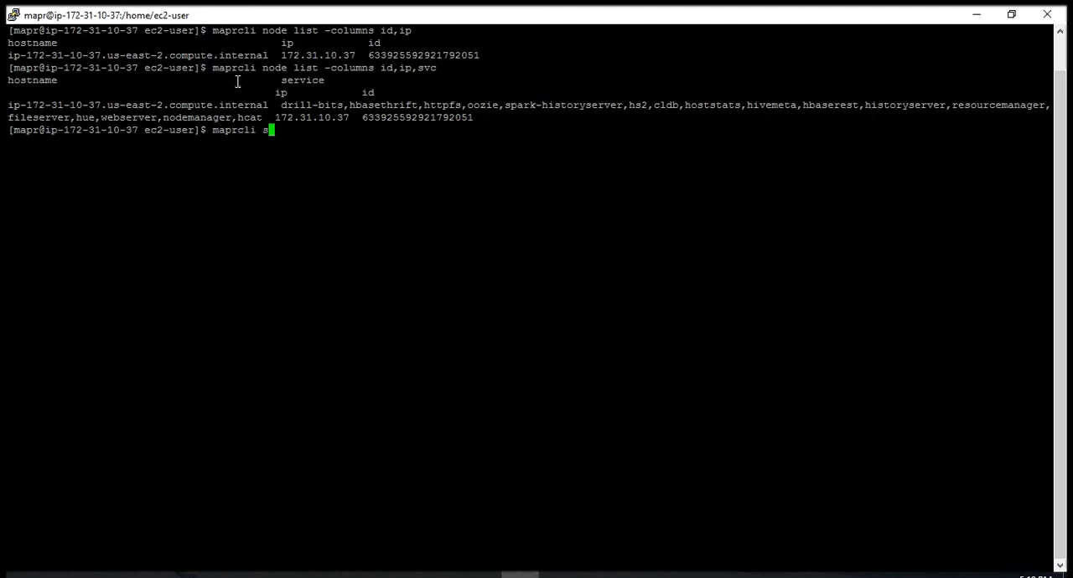
- Run 'maprcli service list' to show each service's log path and state
{"action": "type", "text": "ervice list"}
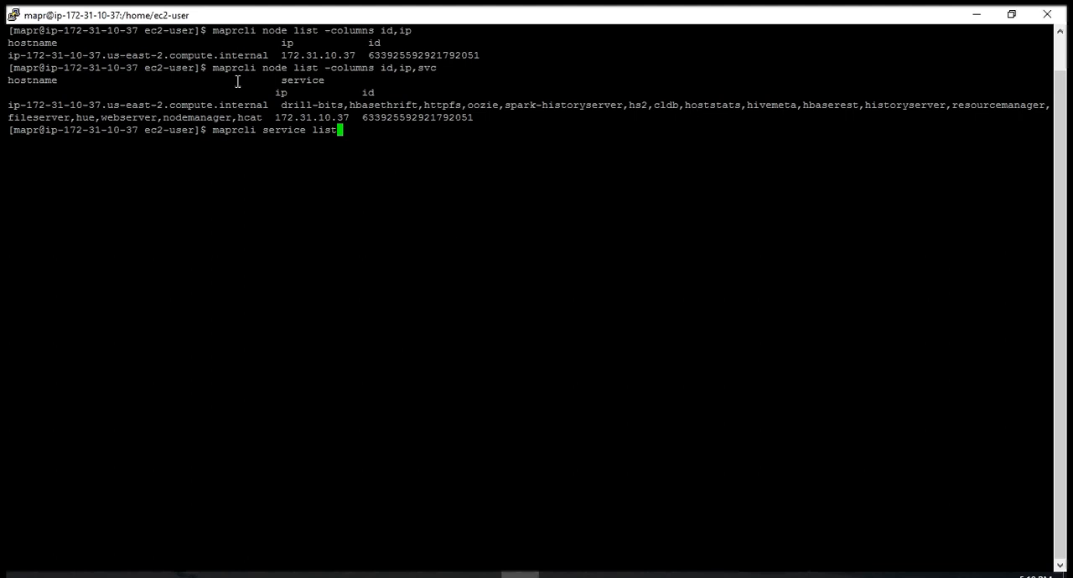
{"action": "key", "text": "Return"}
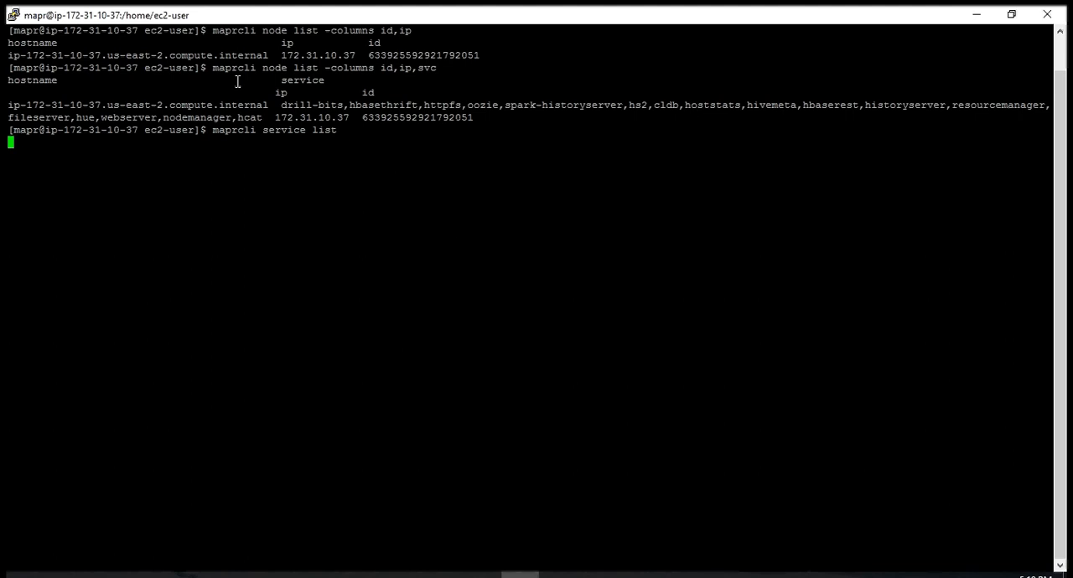
{"action": "key", "text": "Return"}
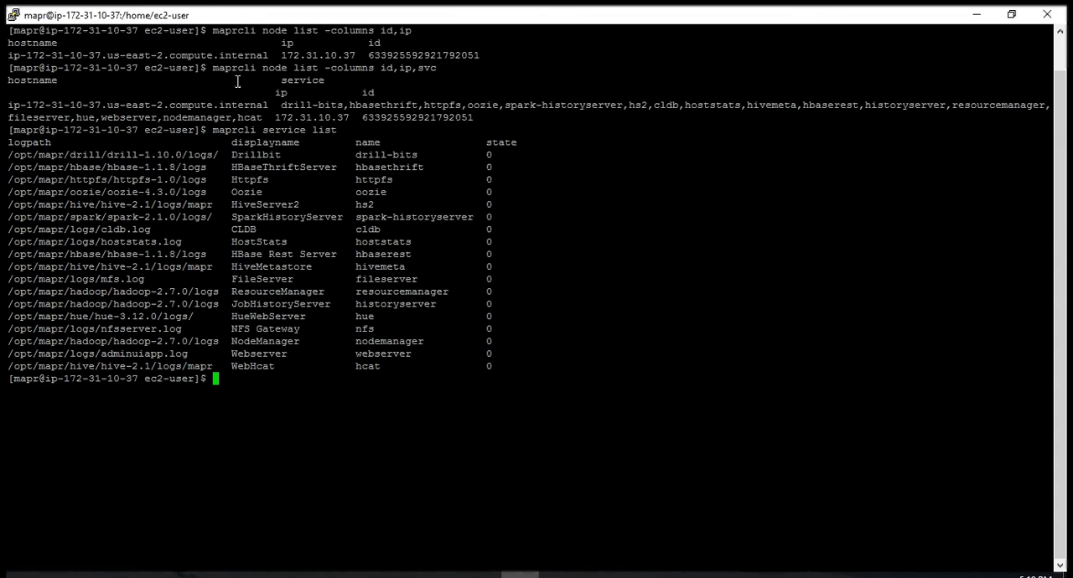
{"action": "type", "text": "mapr"}
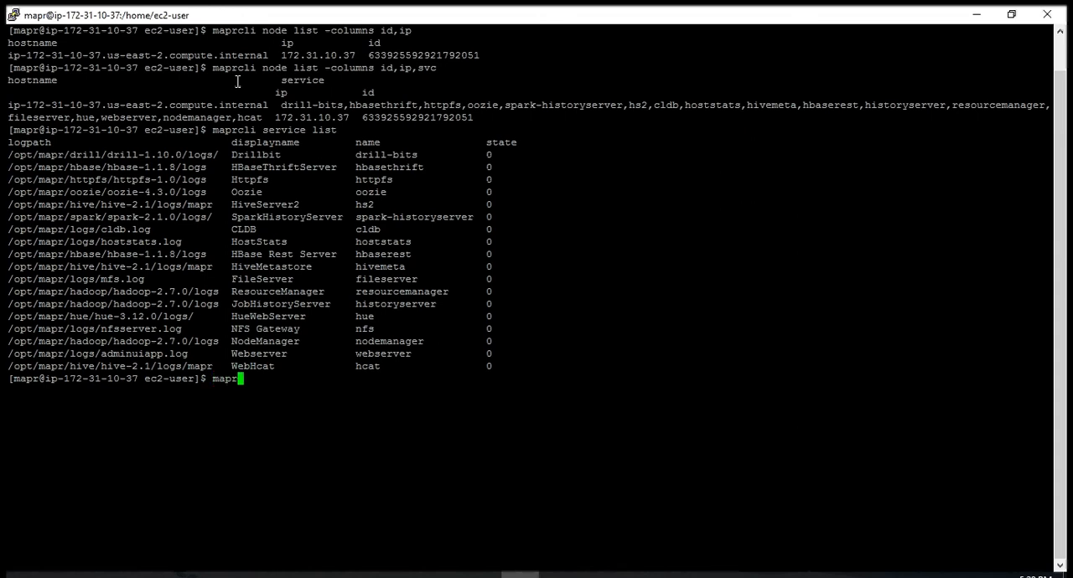
- Run 'maprcli alarm list' to show the NFS-down alarm, then start clearing the terminal
{"action": "type", "text": "cli ala"}
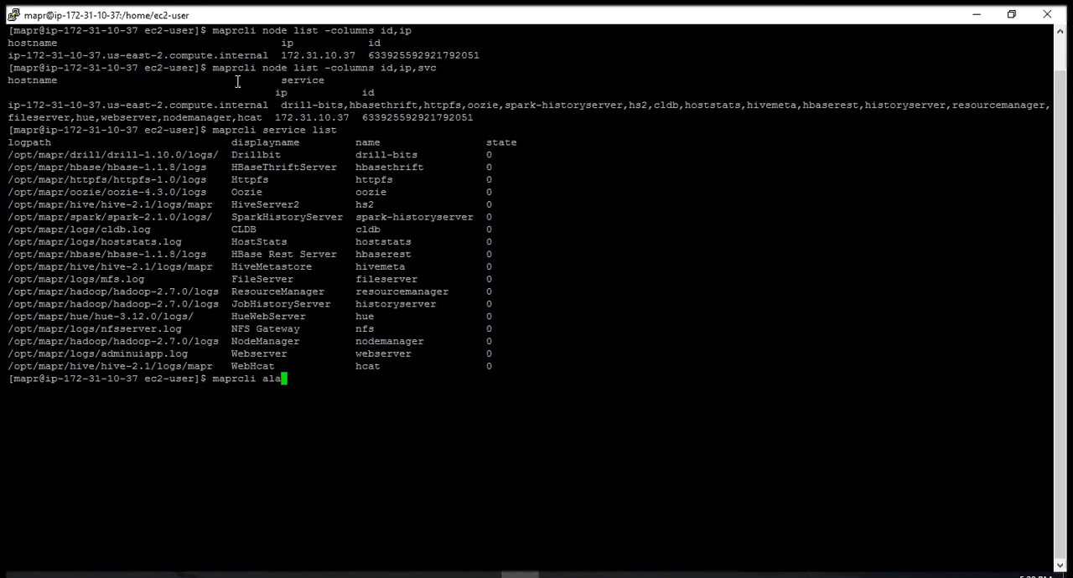
{"action": "key", "text": "Return"}
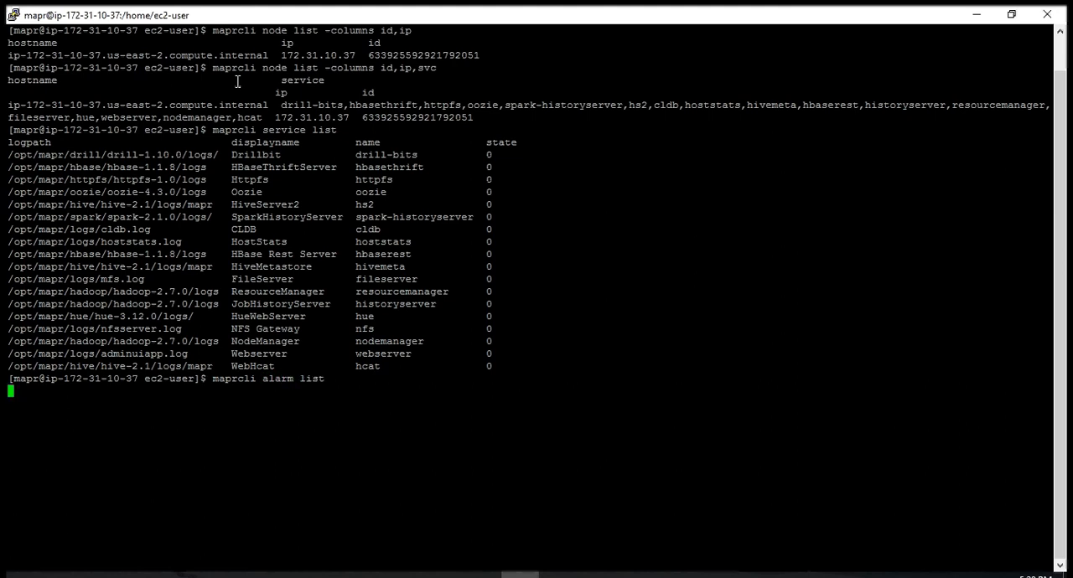
{"action": "key", "text": "Return"}
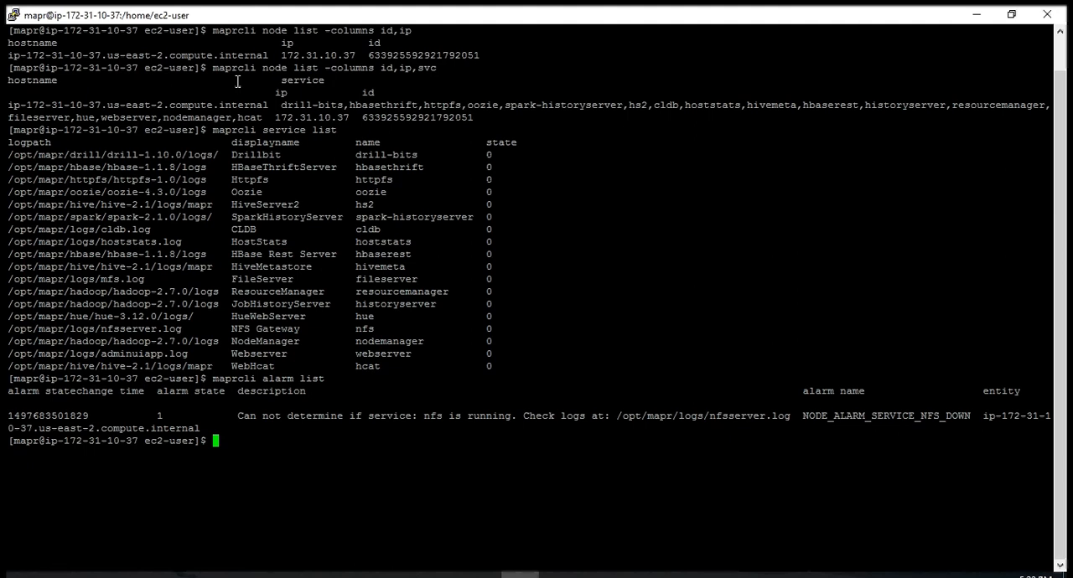
{"action": "type", "text": "cla"}
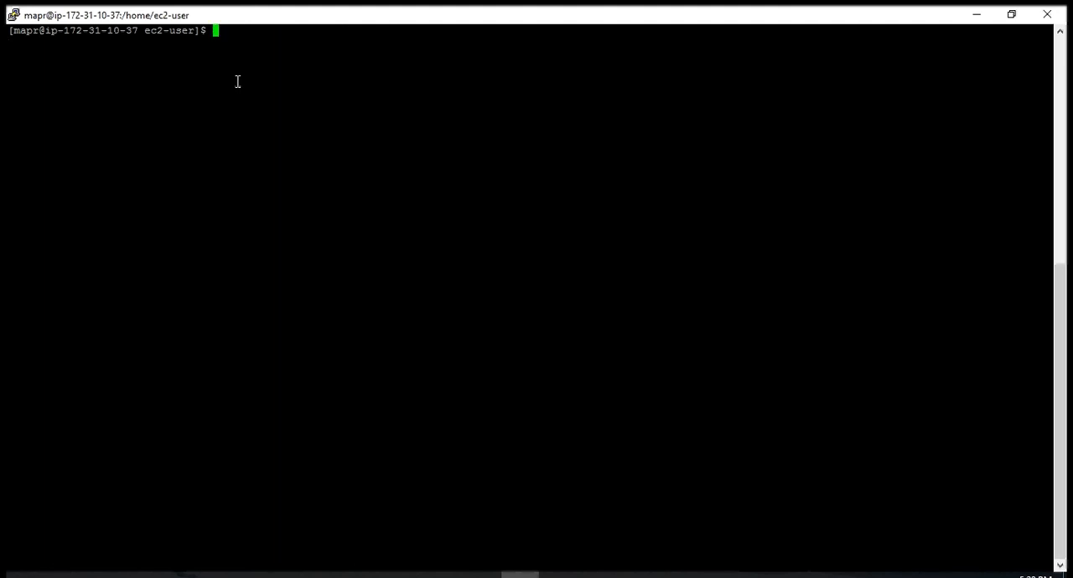
- Run 'maprcli acl show -type cluster' to list mapr and root's cluster permissions
{"action": "type", "text": "m"}
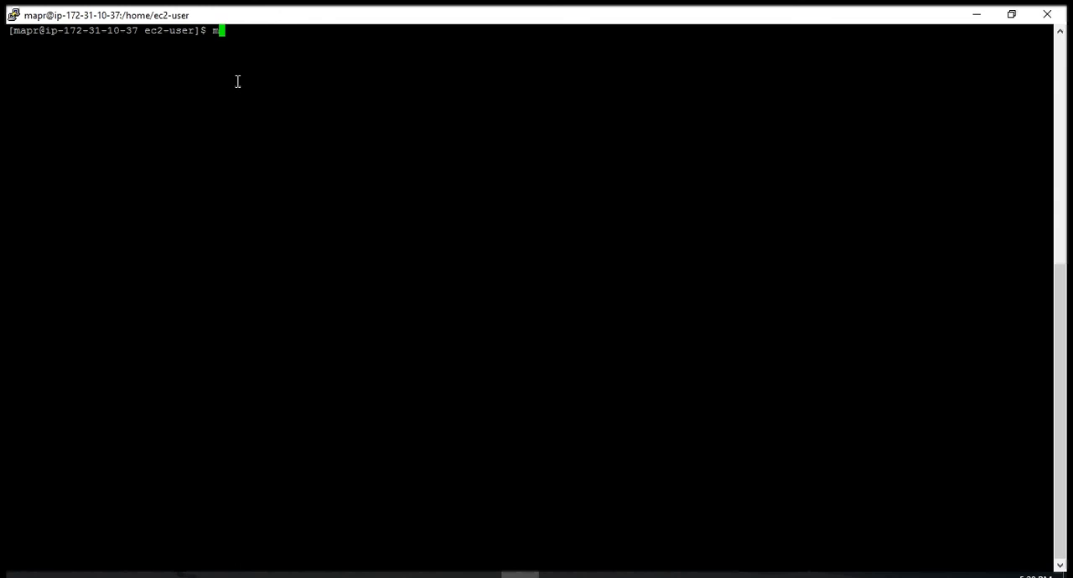
{"action": "type", "text": "aprcli"}
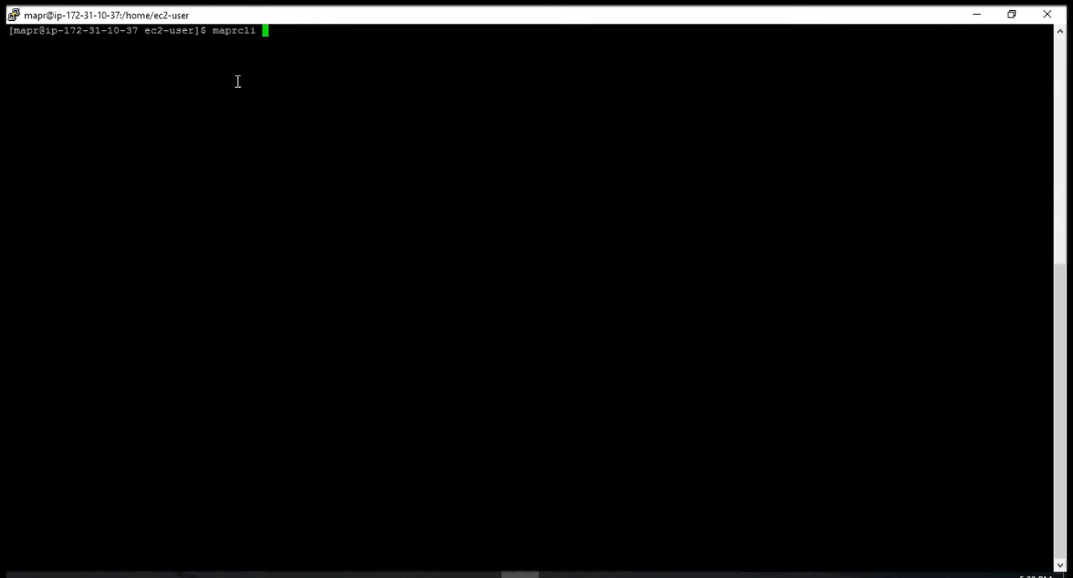
{"action": "type", "text": "acl show"}
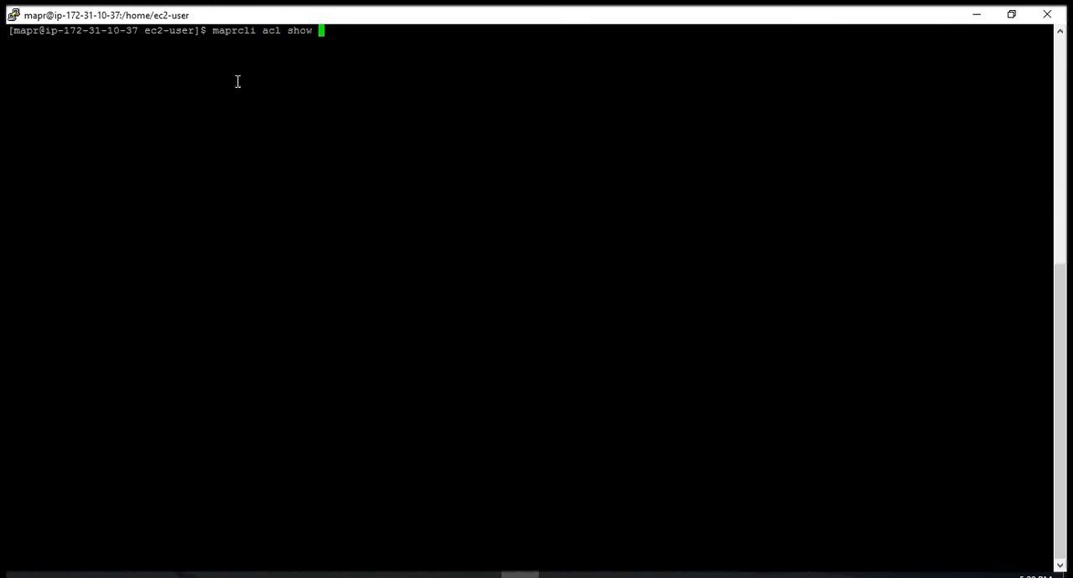
{"action": "type", "text": "-type"}
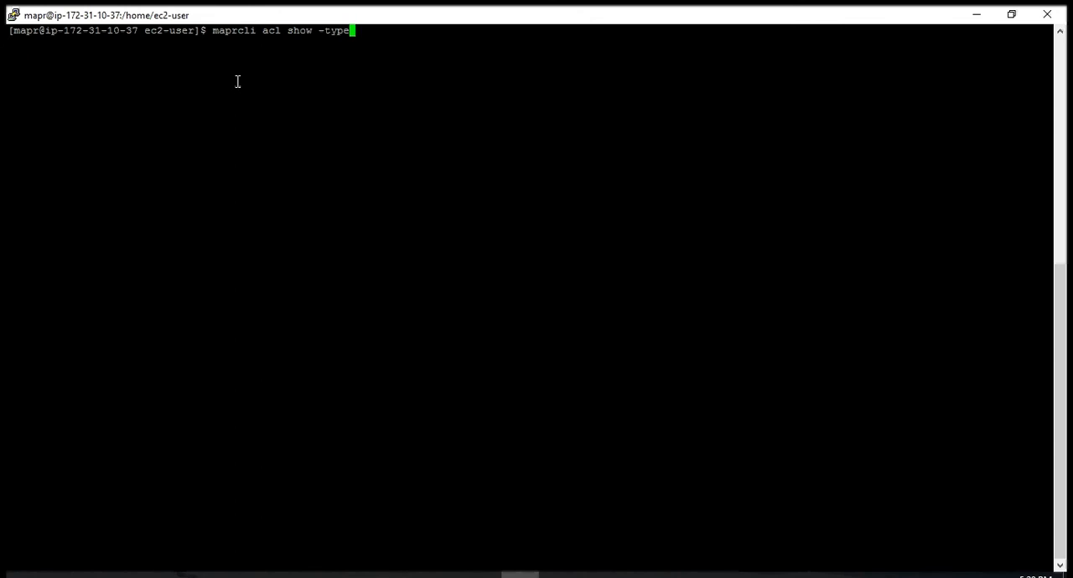
{"action": "type", "text": "clus"}
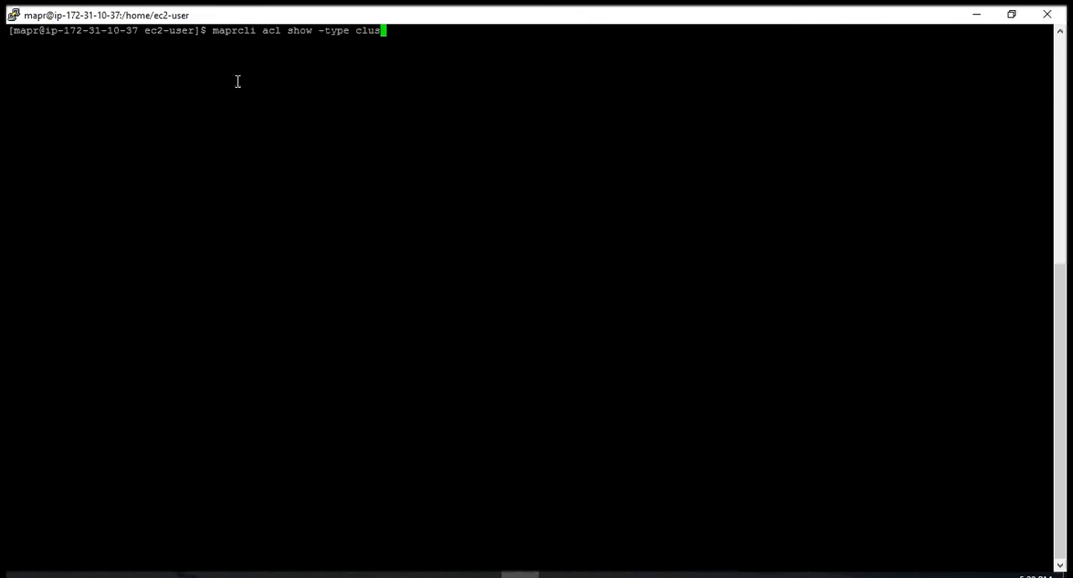
{"action": "key", "text": "Return"}
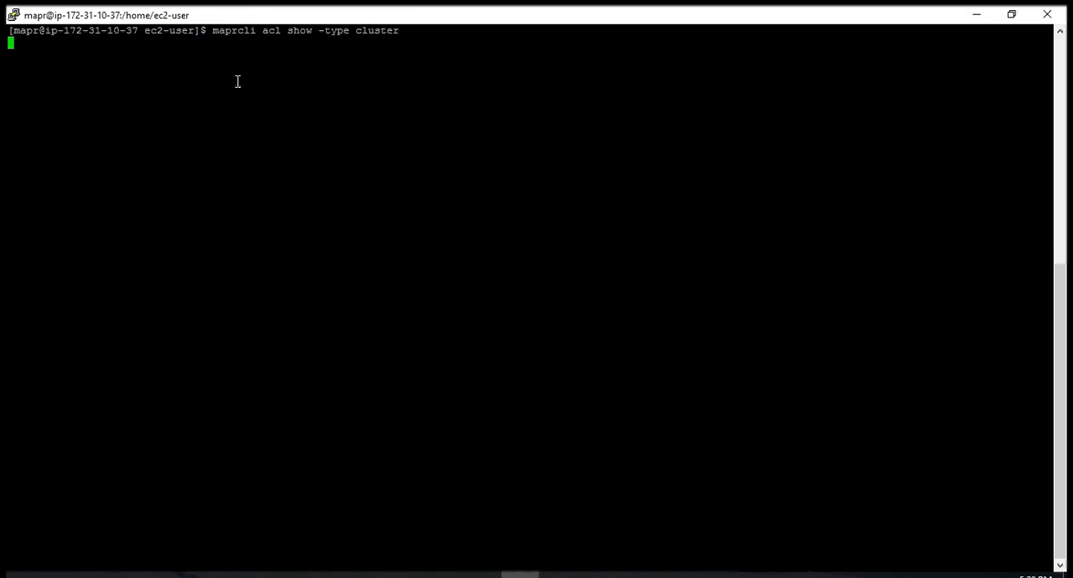
{"action": "key", "text": "Return"}
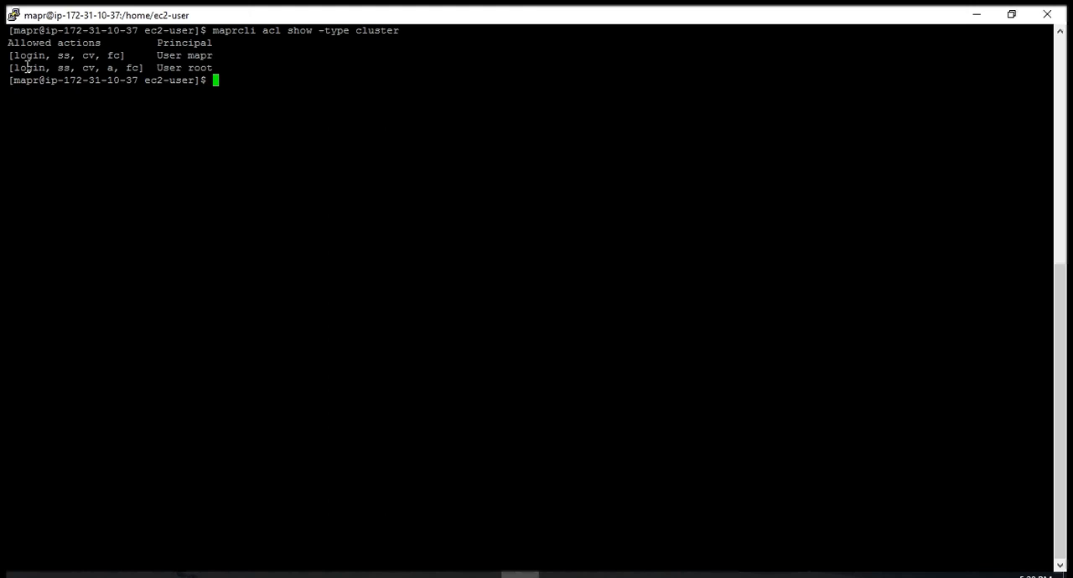
{"action": "mouse_move", "coordinate": [57, 57]}
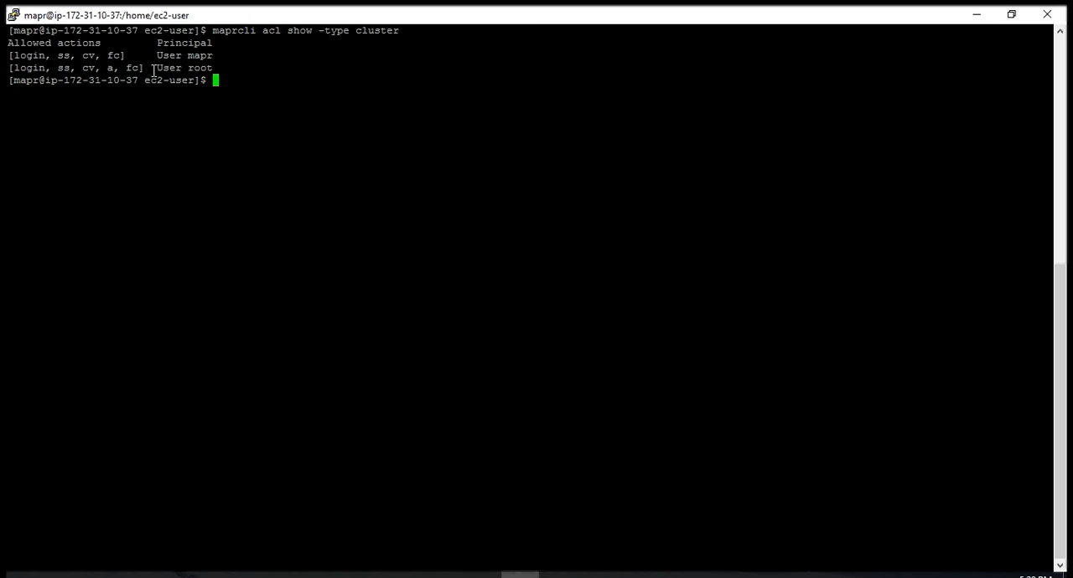
{"action": "mouse_move", "coordinate": [226, 77]}
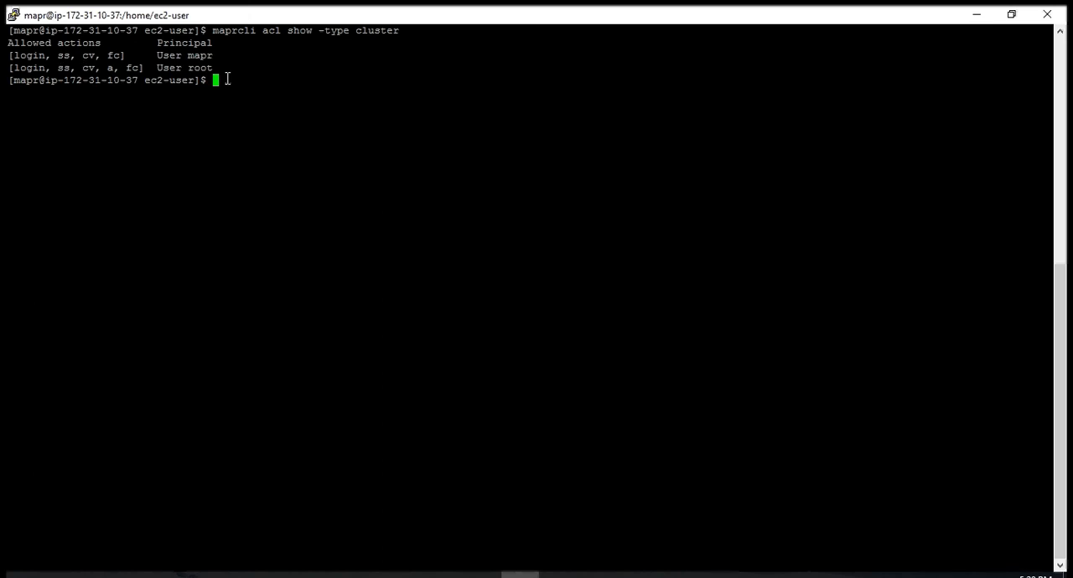
{"action": "mouse_move", "coordinate": [201, 85]}
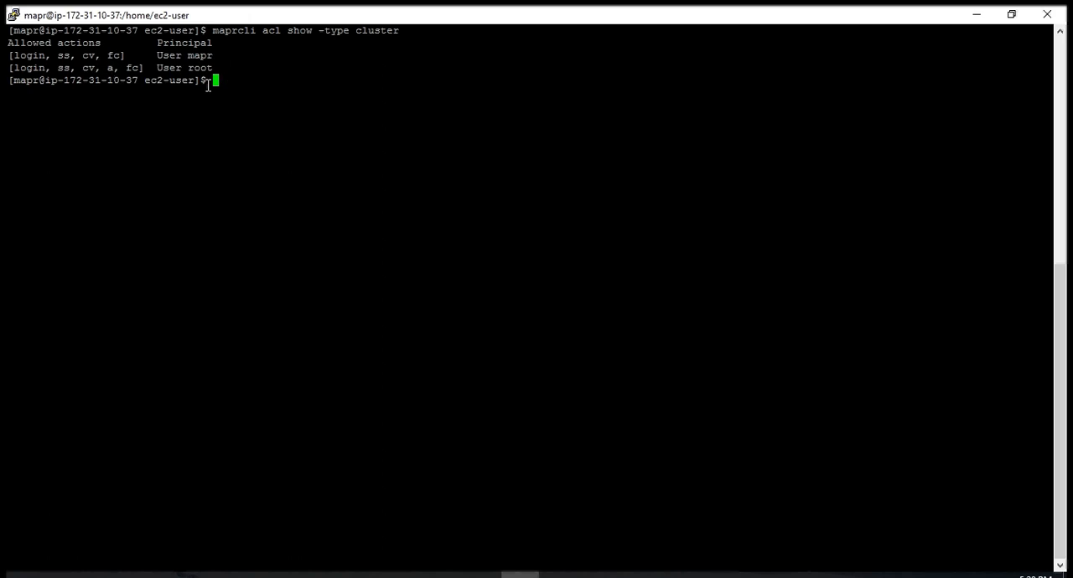
- Run 'hadoop fs -ls /' to list the cluster root directories like /apps, /hbase, /tmp and /var
{"action": "type", "text": "hadoop"}
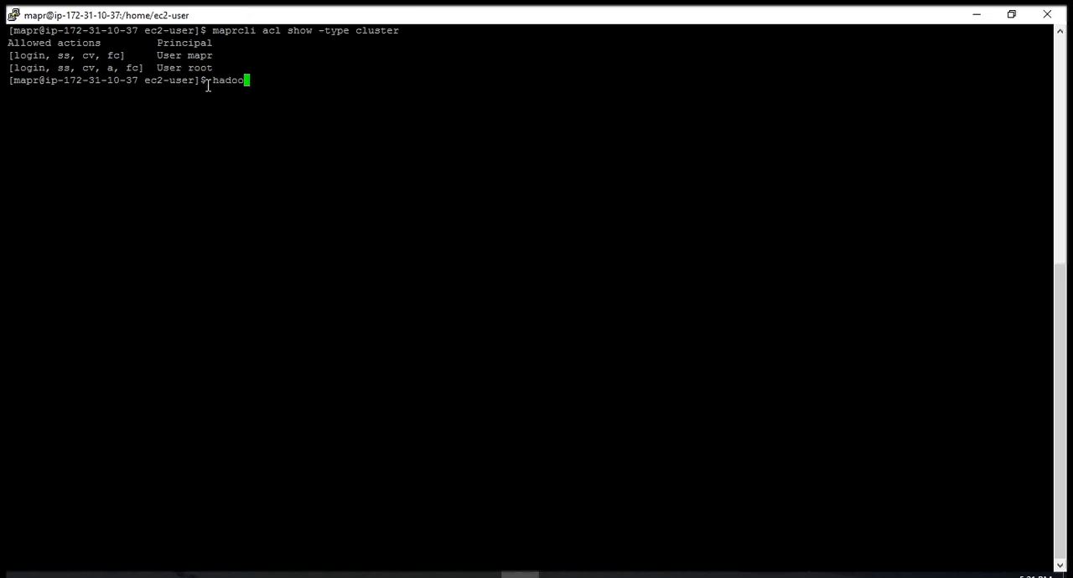
{"action": "type", "text": "fs -ls"}
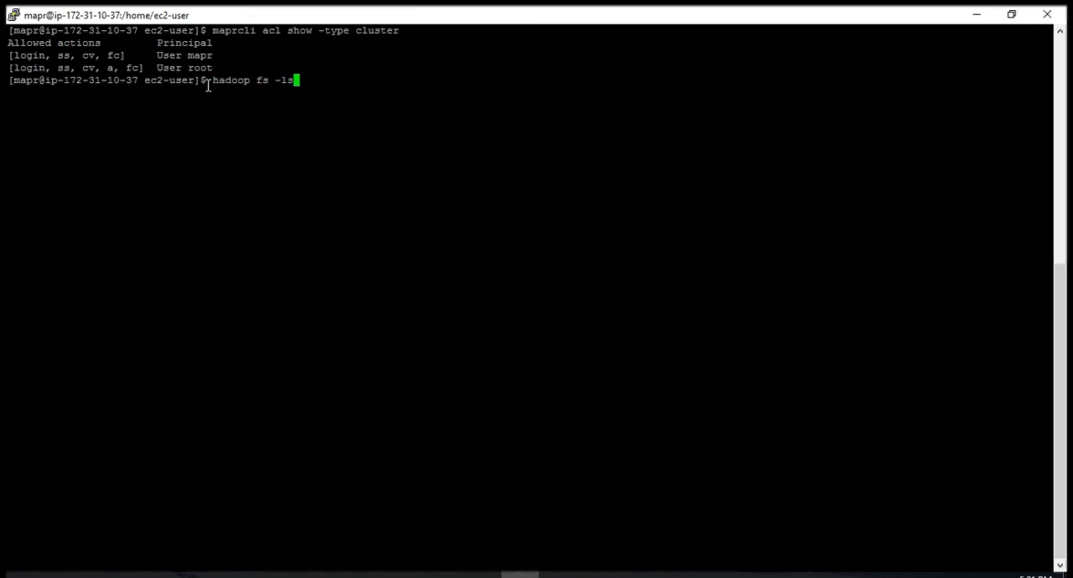
{"action": "type", "text": "/"}
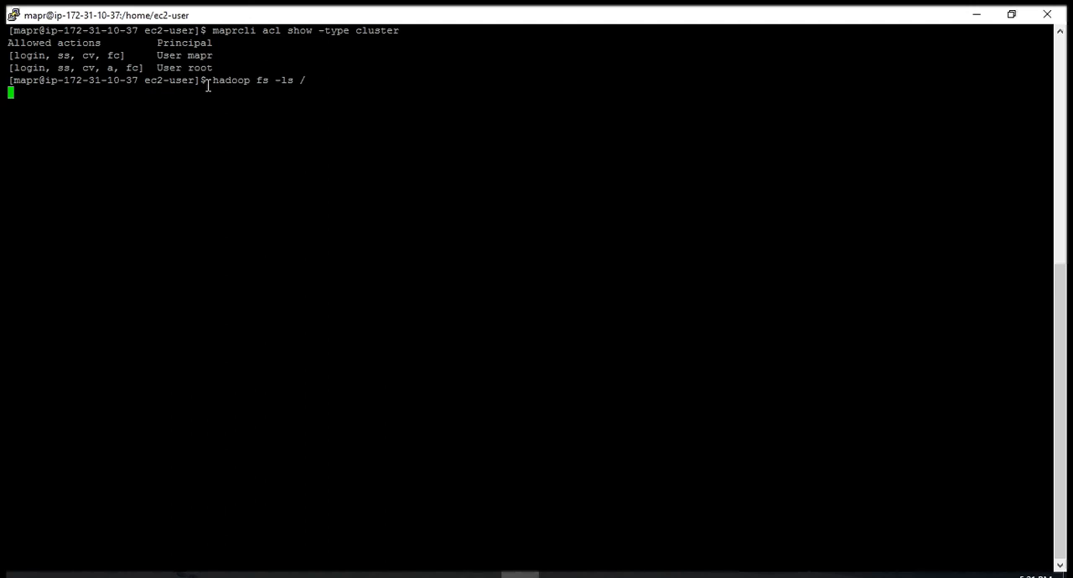
{"action": "key", "text": "Return"}
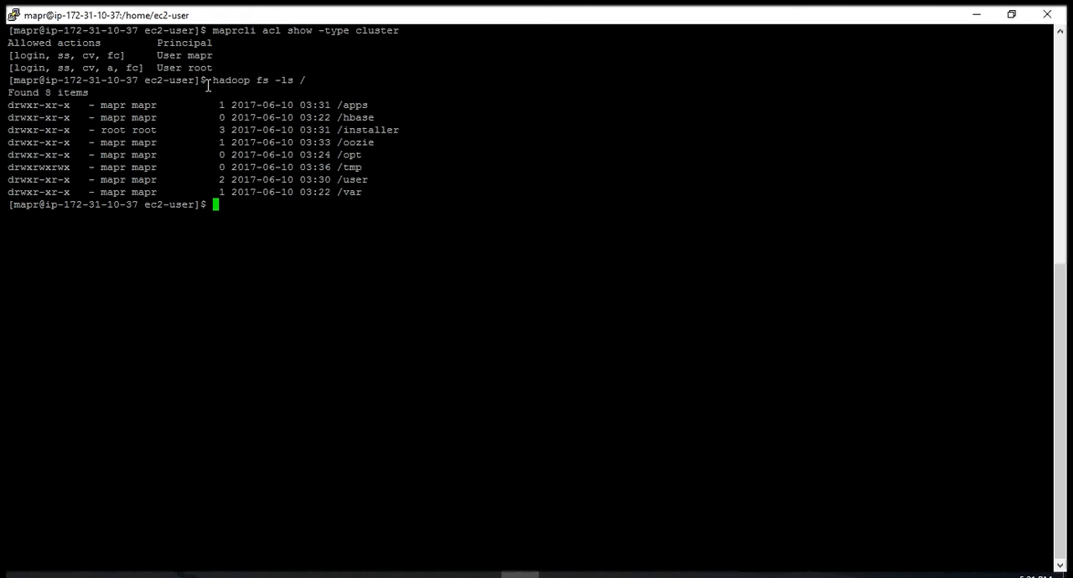
{"action": "type", "text": "maprcli vo;u"}
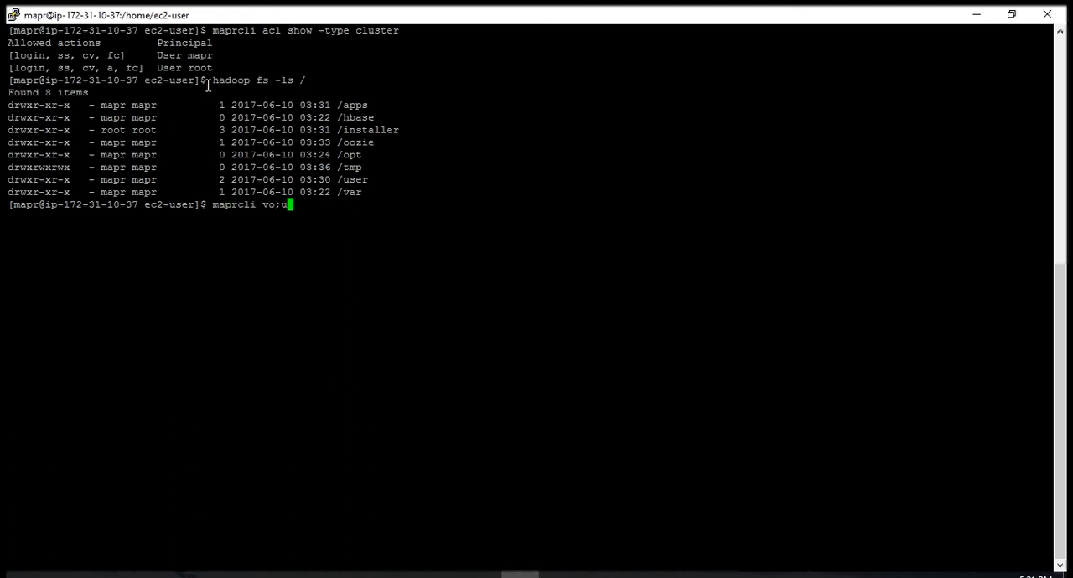
- Run 'maprcli volume list -columns name', which returns usage help for the mistyped option
{"action": "key", "text": "Backspace"}
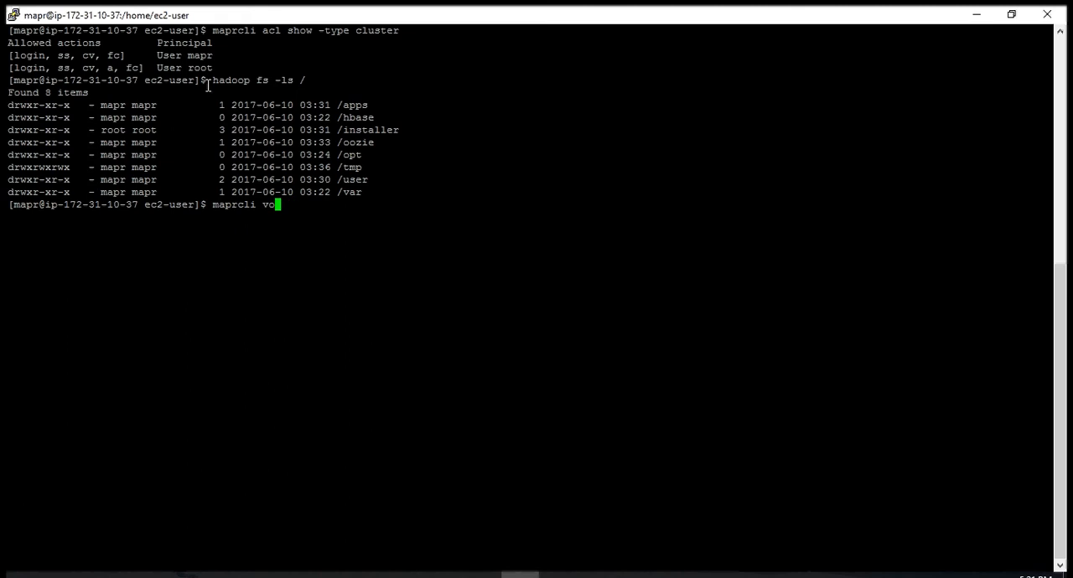
{"action": "type", "text": "lume"}
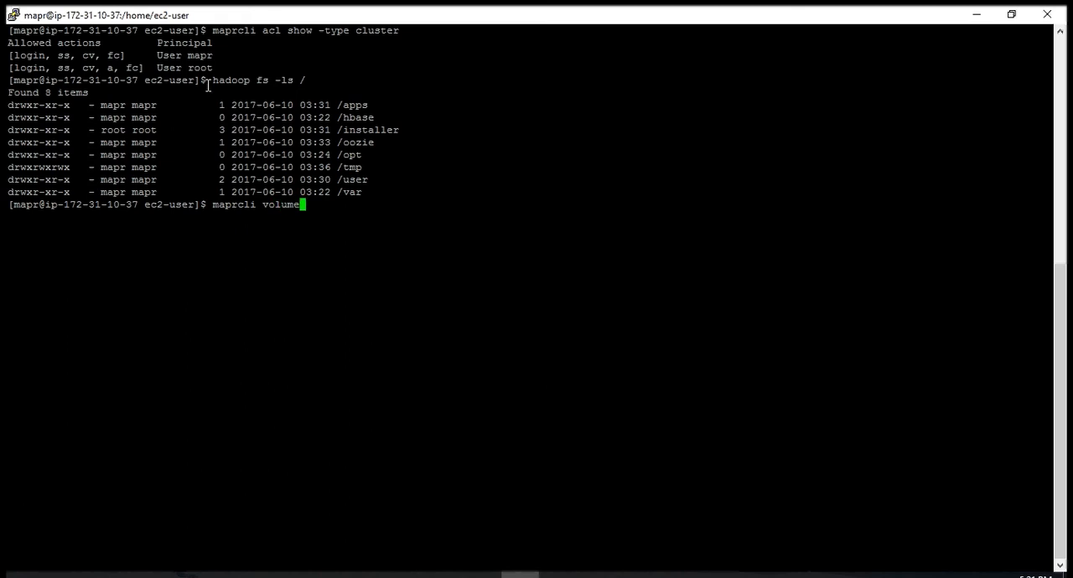
{"action": "type", "text": "list"}
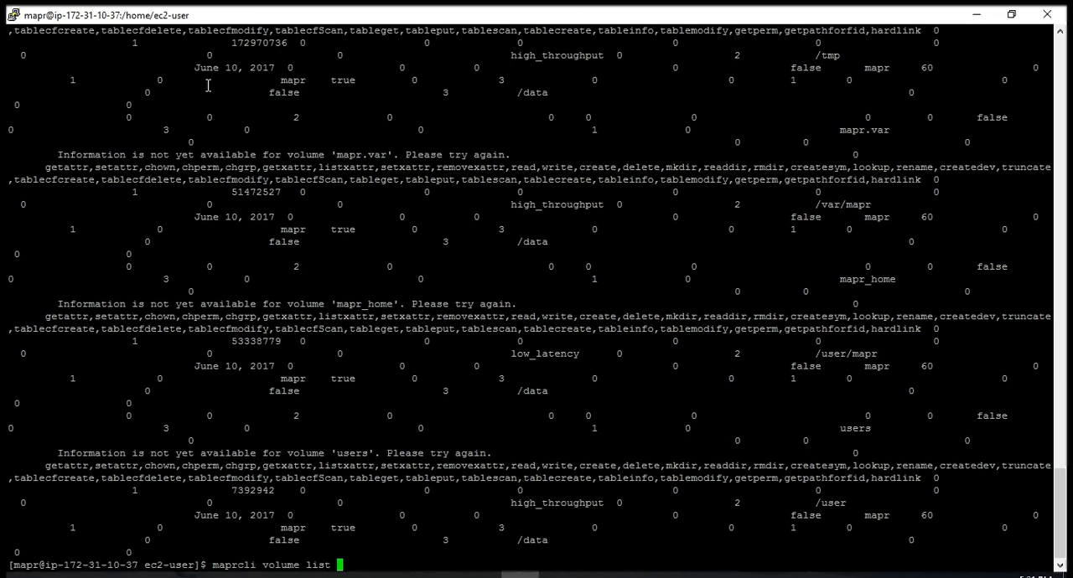
{"action": "type", "text": "-columns"}
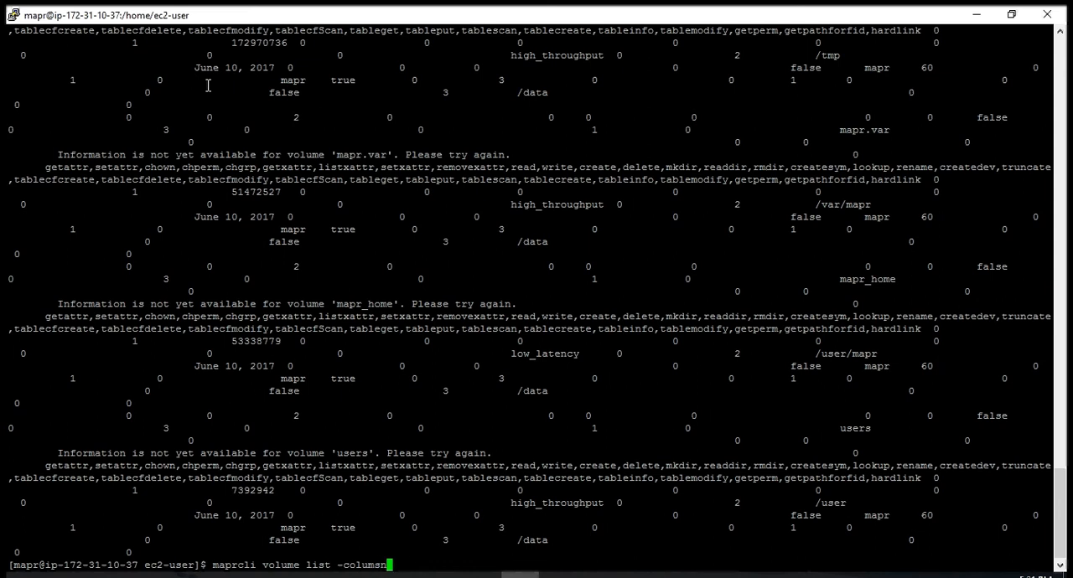
{"action": "type", "text": "name"}
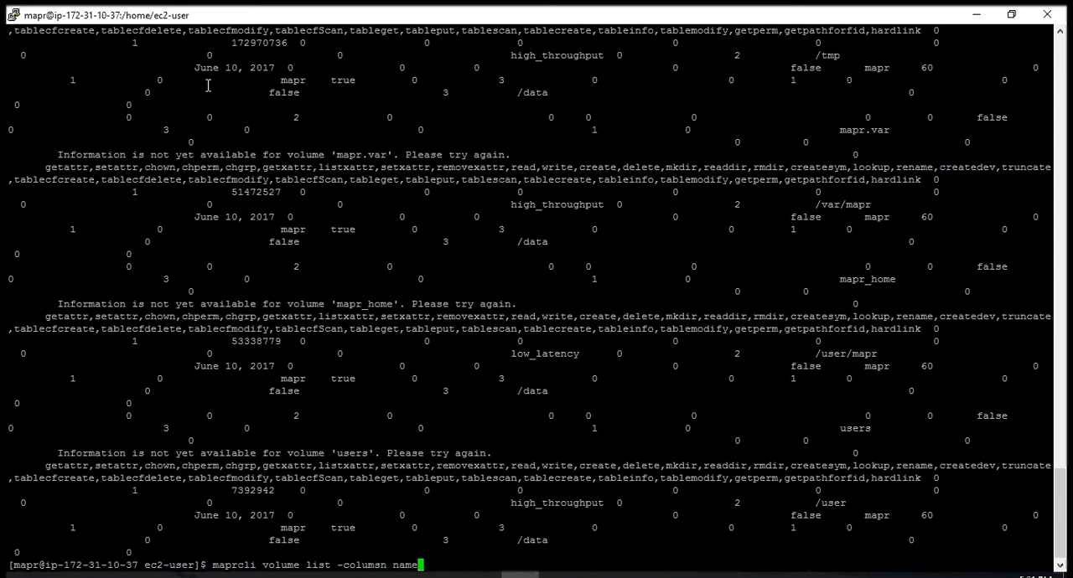
{"action": "key", "text": "Return"}
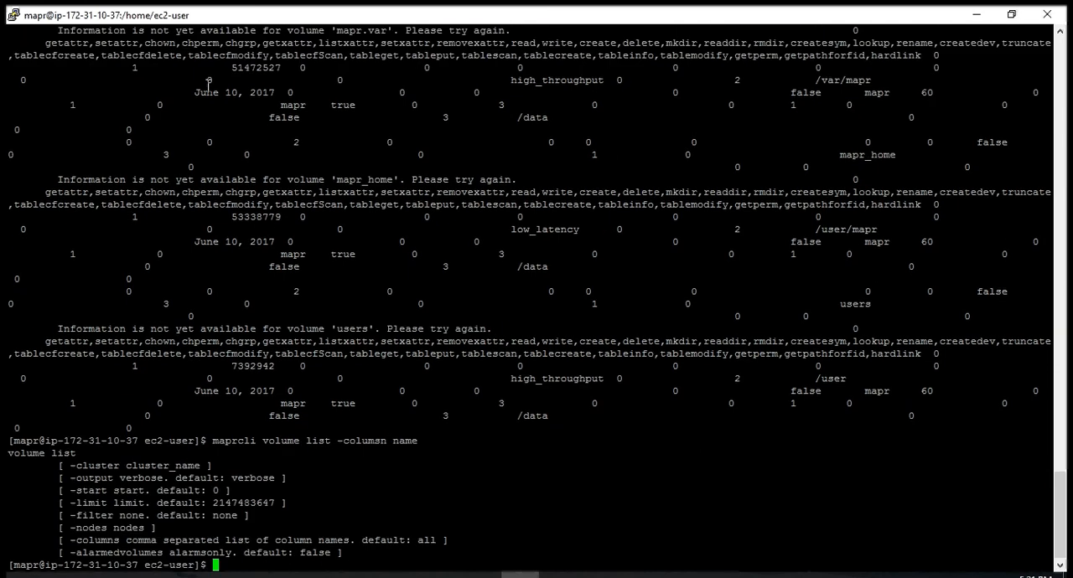
- Retry 'maprcli volume list -columns name' corrected, then clear the terminal with Ctrl+L
{"action": "type", "text": "maprcli volume list -columsn"}
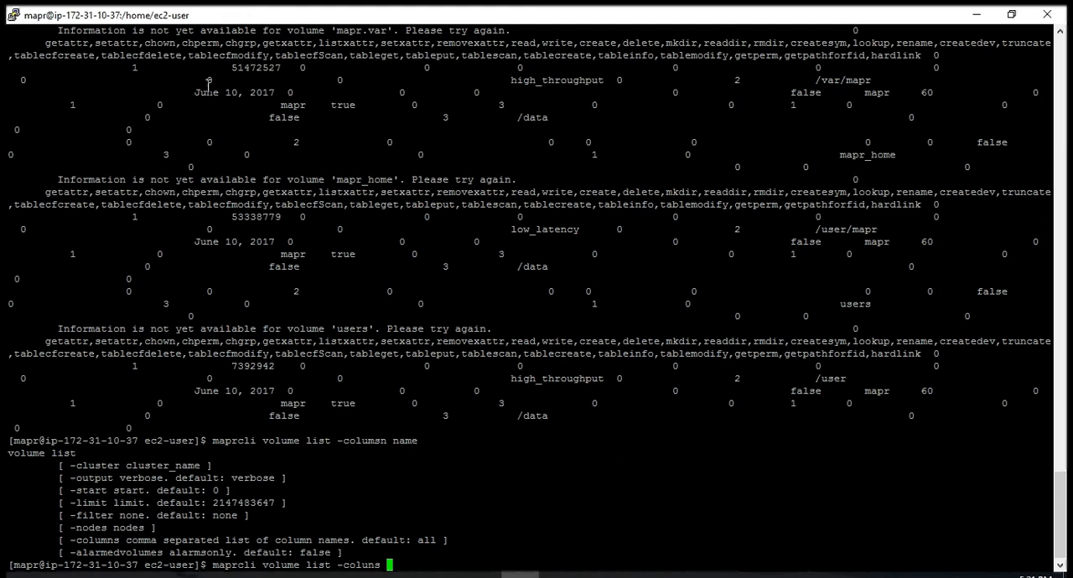
{"action": "type", "text": "n"}
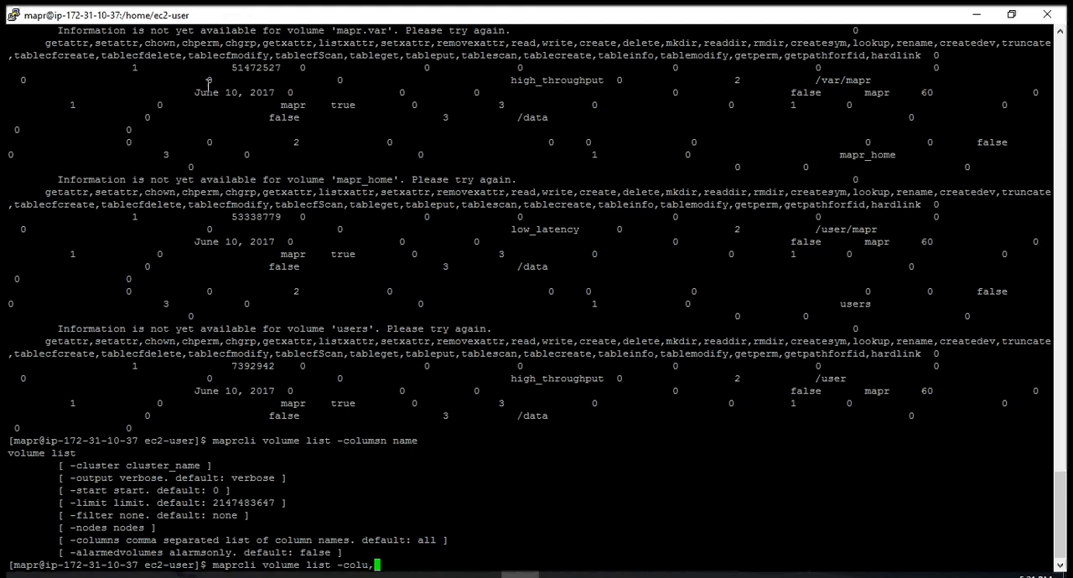
{"action": "type", "text": "mns name"}
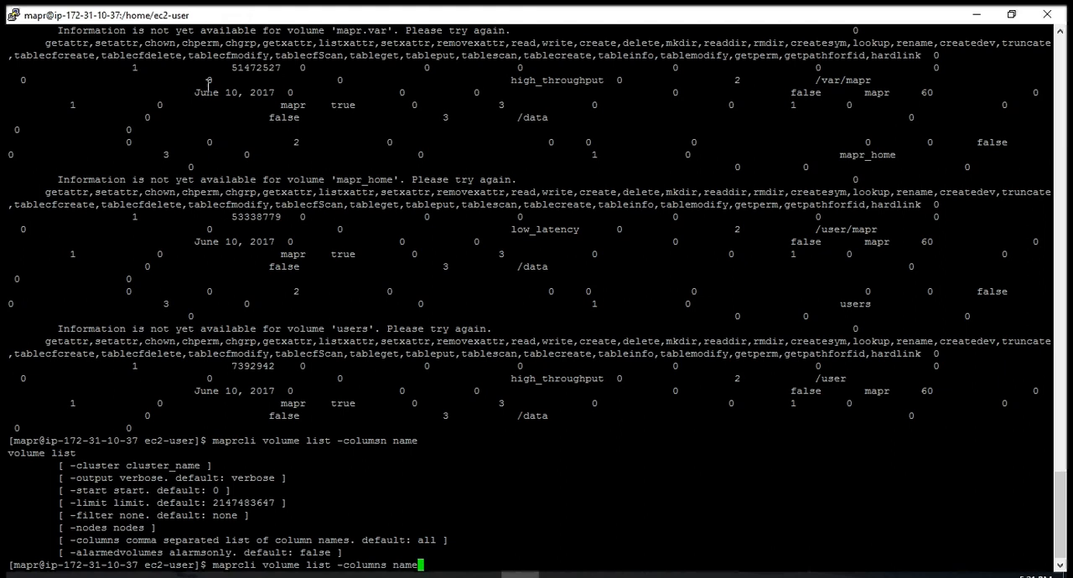
{"action": "key", "text": "Return"}
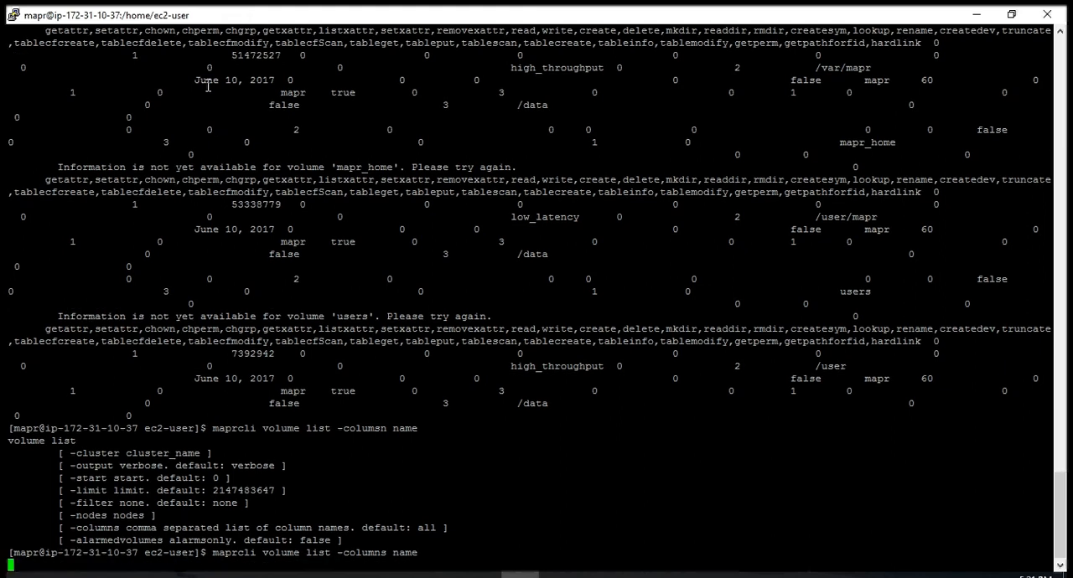
{"action": "key", "text": "Return"}
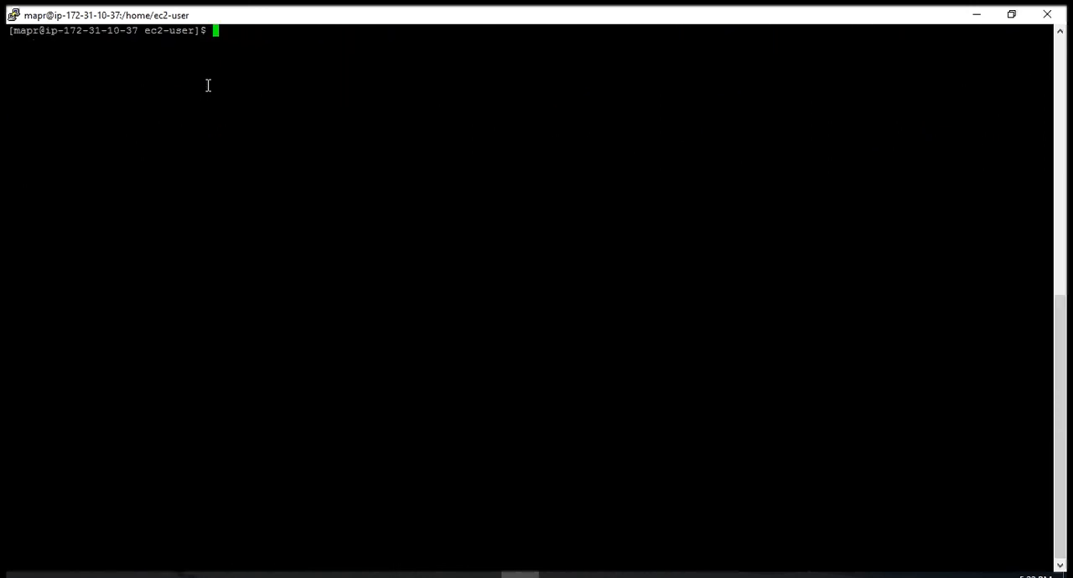
- Run bare 'maprcli' to print the full list of subcommands and their actions
{"action": "type", "text": "maprcli"}
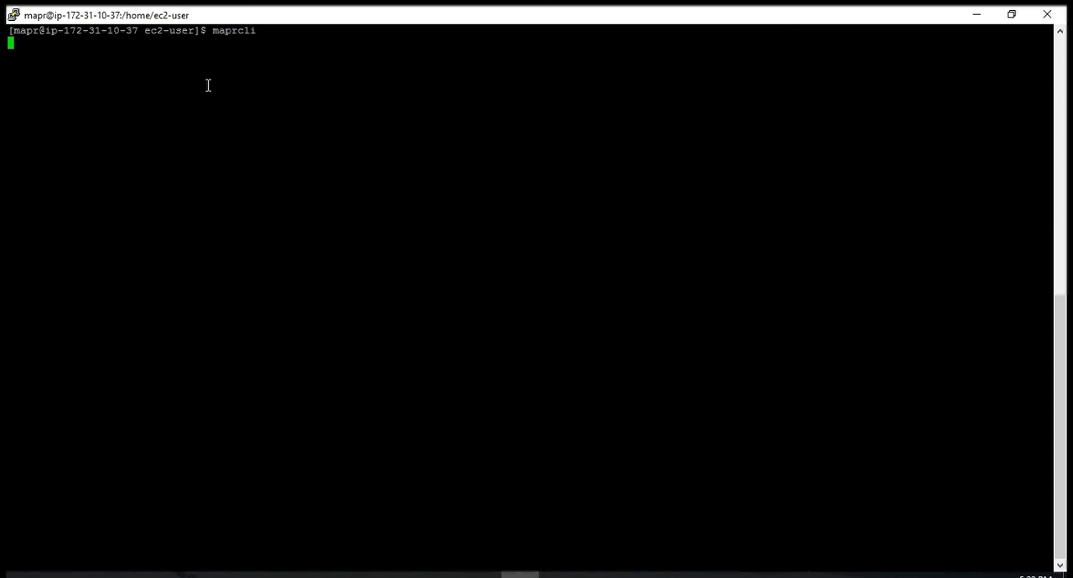
{"action": "key", "text": "Return"}
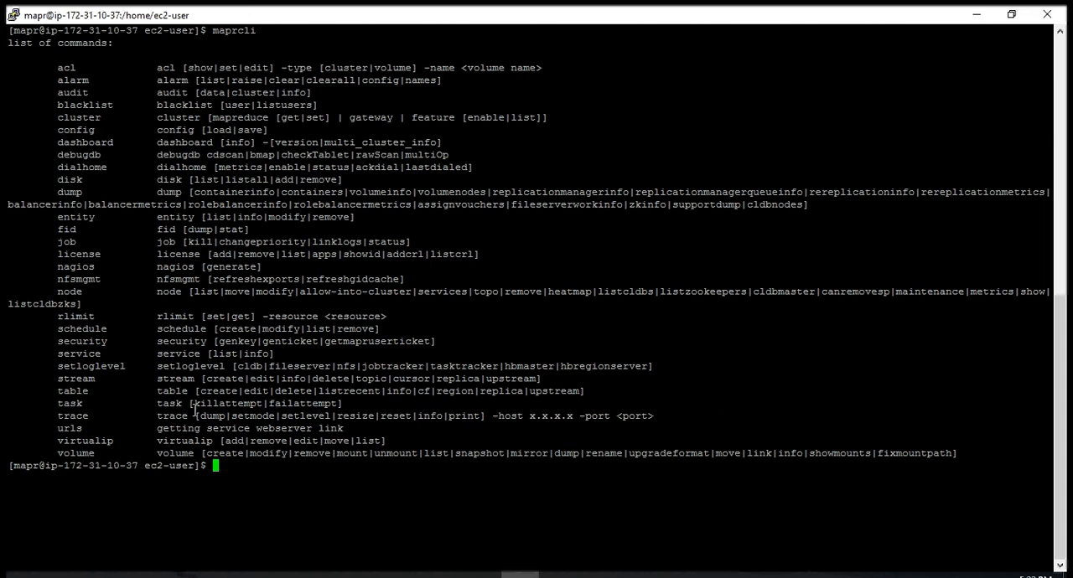
{"action": "type", "text": "maprcli"}
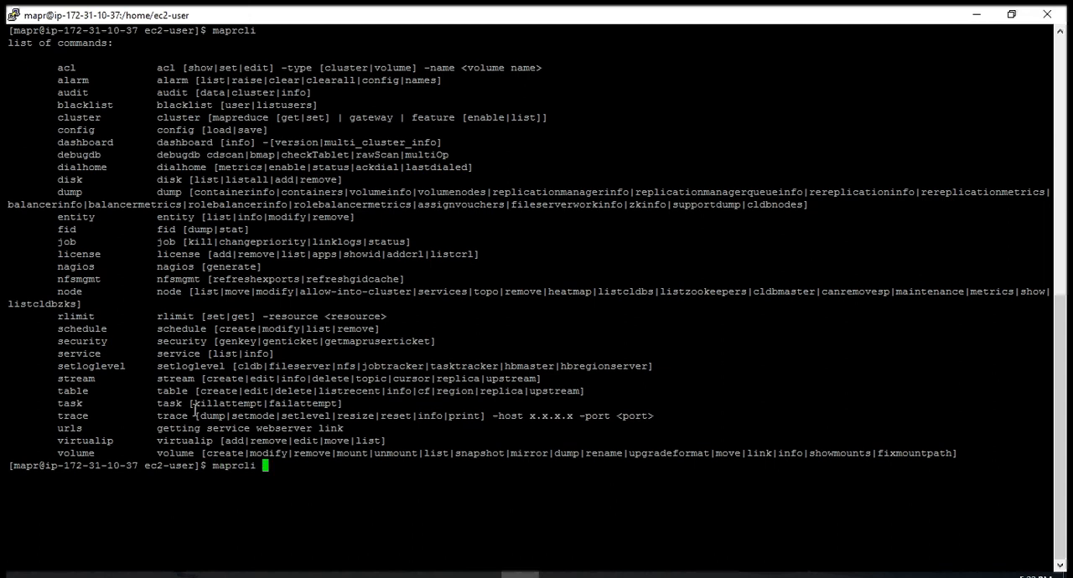
- Run 'maprcli dashboard info -json' to output the selvacluster dashboard as JSON
{"action": "type", "text": "dashbpard"}
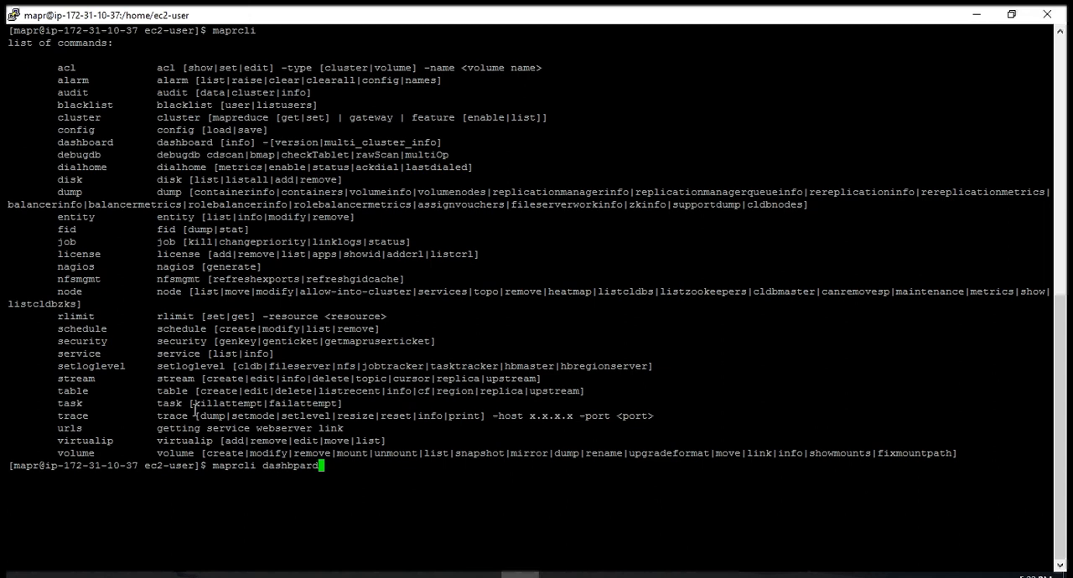
{"action": "key", "text": "BackSpace"}
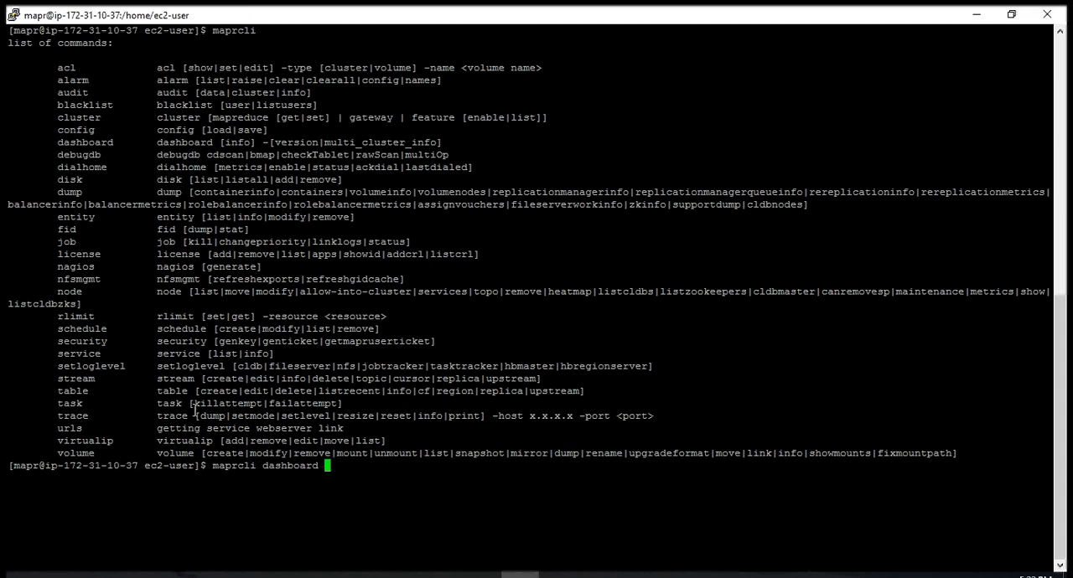
{"action": "type", "text": "info -"}
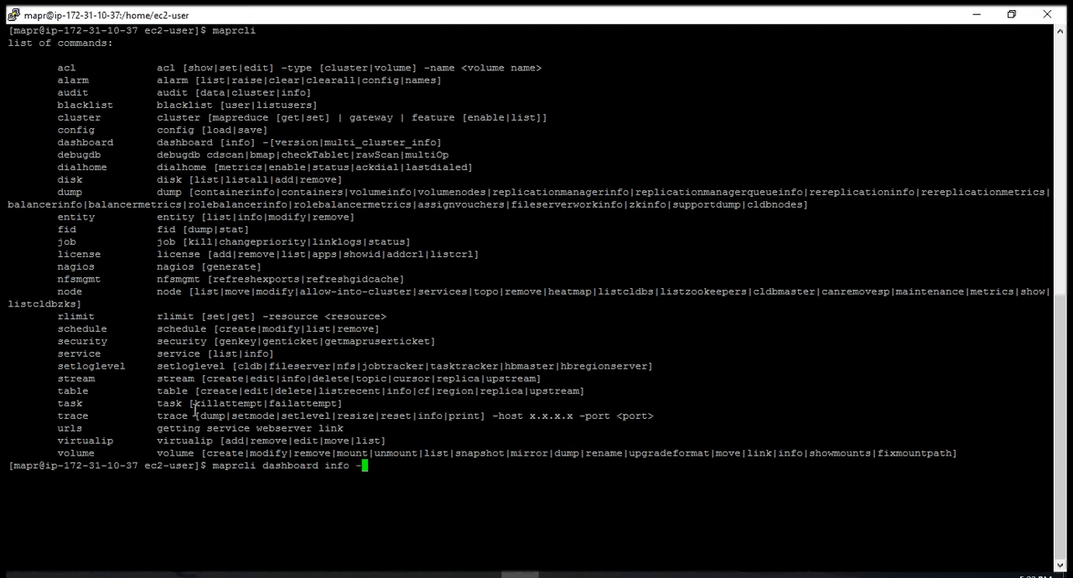
{"action": "type", "text": "-sjo"}
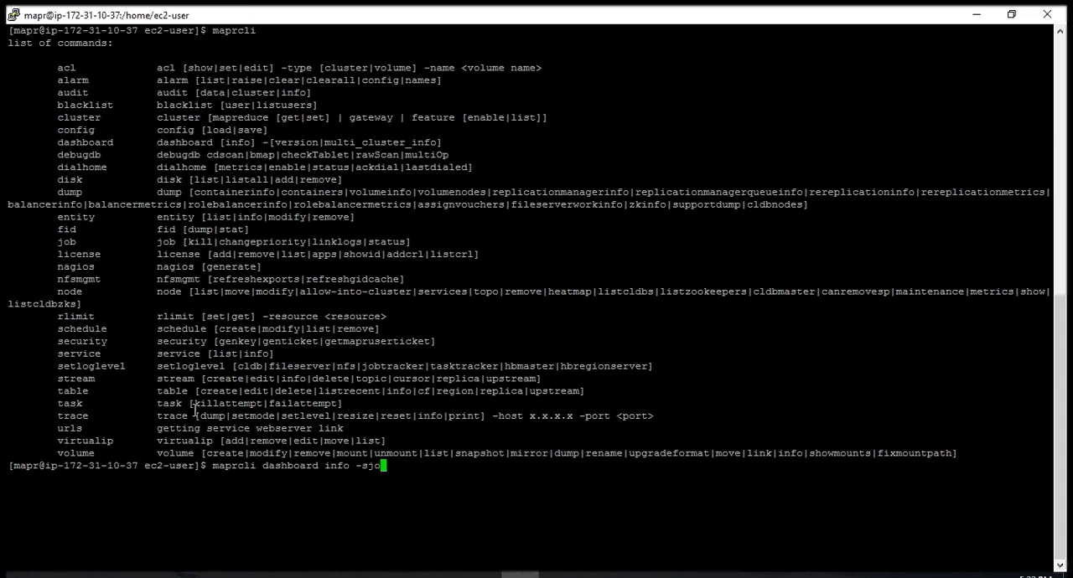
{"action": "type", "text": "son"}
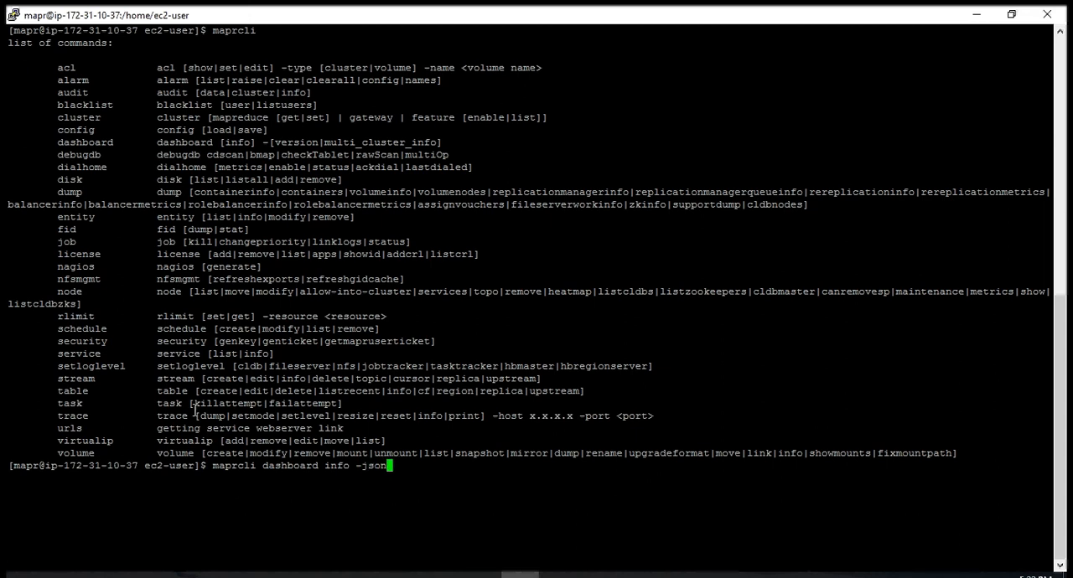
{"action": "key", "text": "Return"}
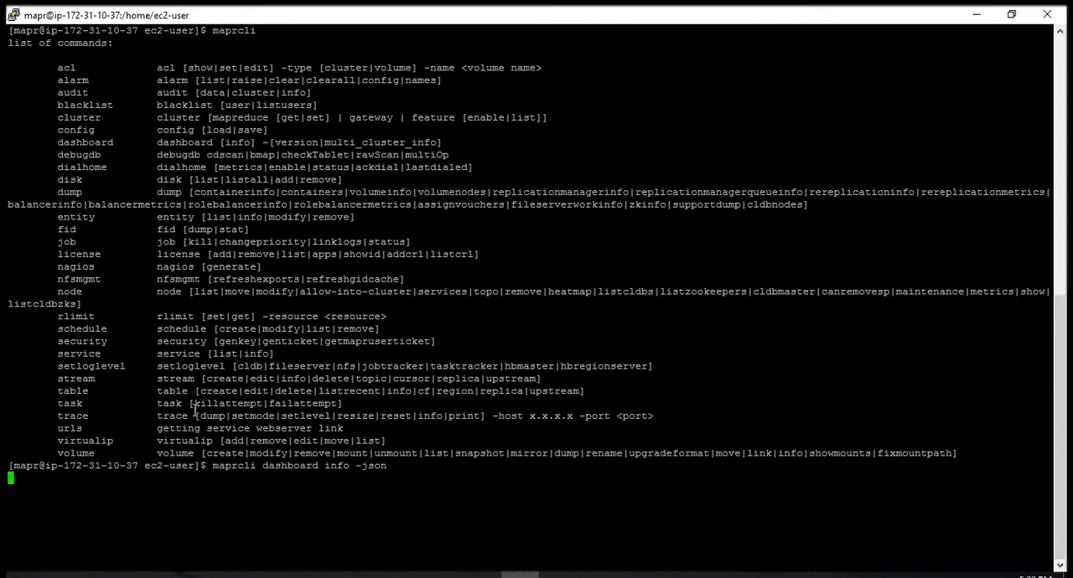
{"action": "key", "text": "Return"}
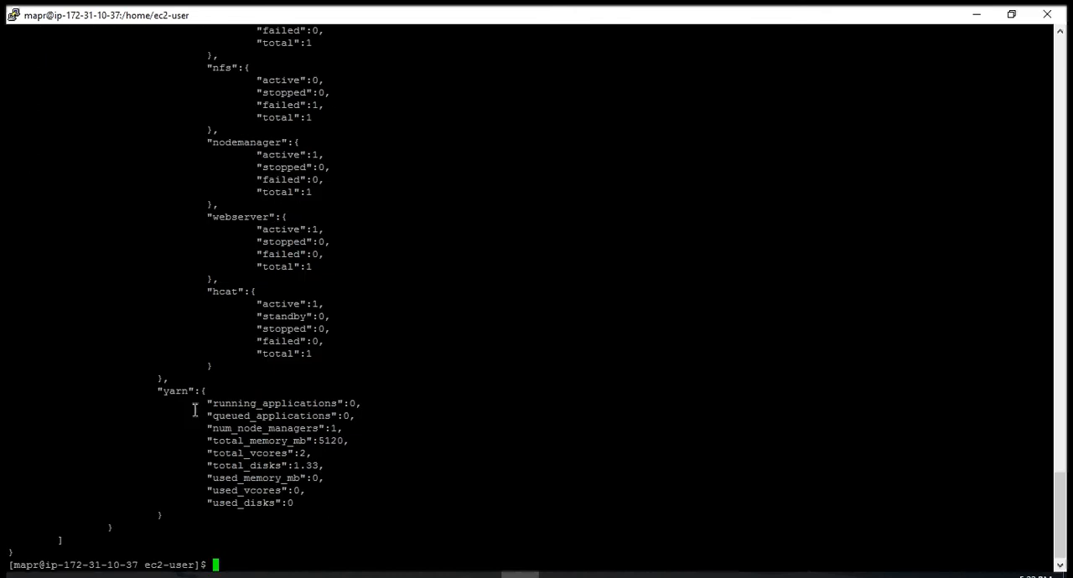
- Scroll through the dashboard JSON and select the secure value false
{"action": "scroll", "scroll_direction": "up", "scroll_amount": 3}
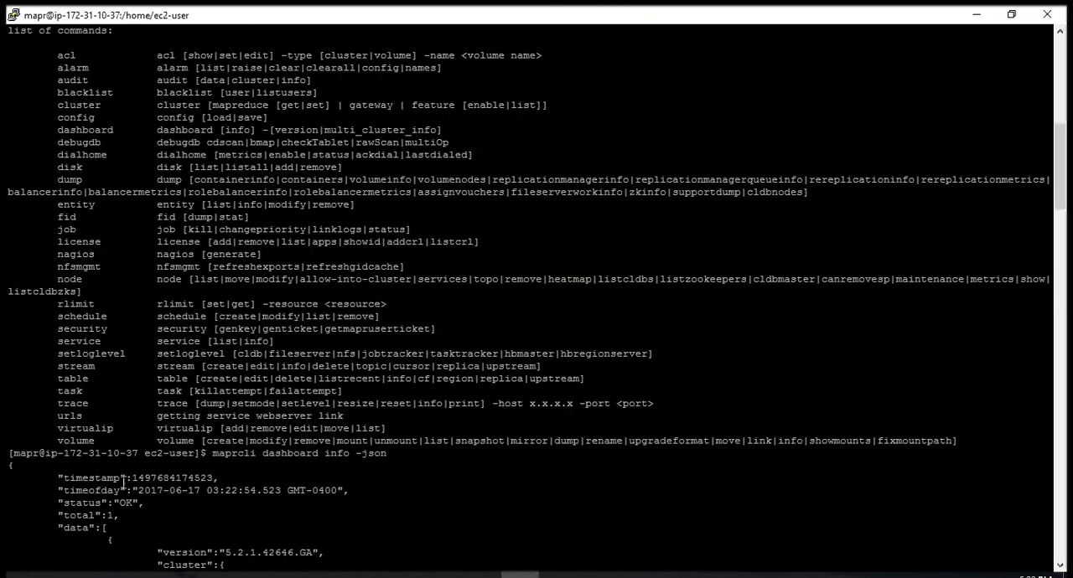
{"action": "mouse_move", "coordinate": [161, 518]}
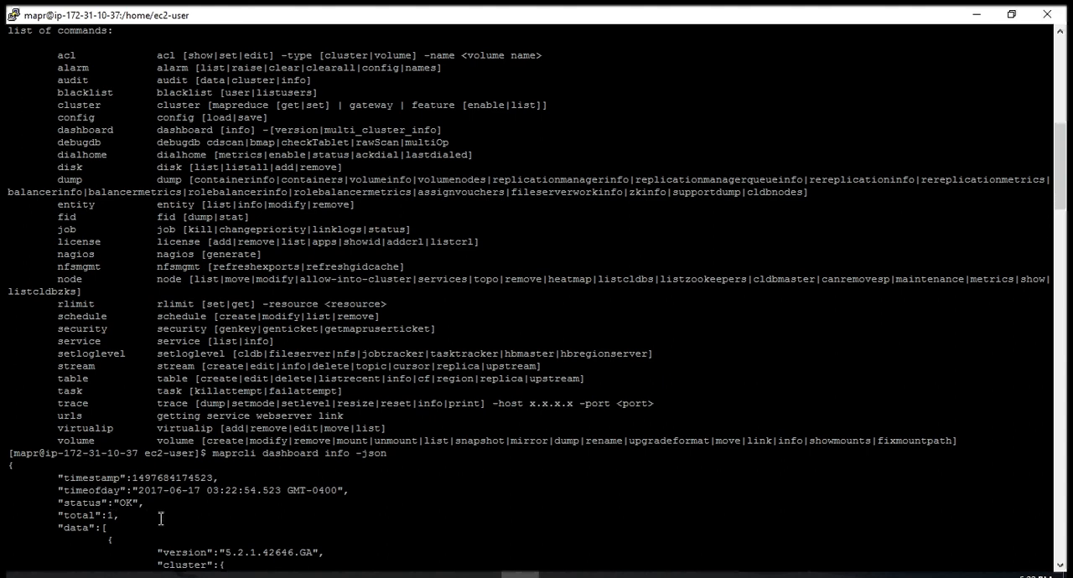
{"action": "scroll", "scroll_direction": "down", "scroll_amount": 3}
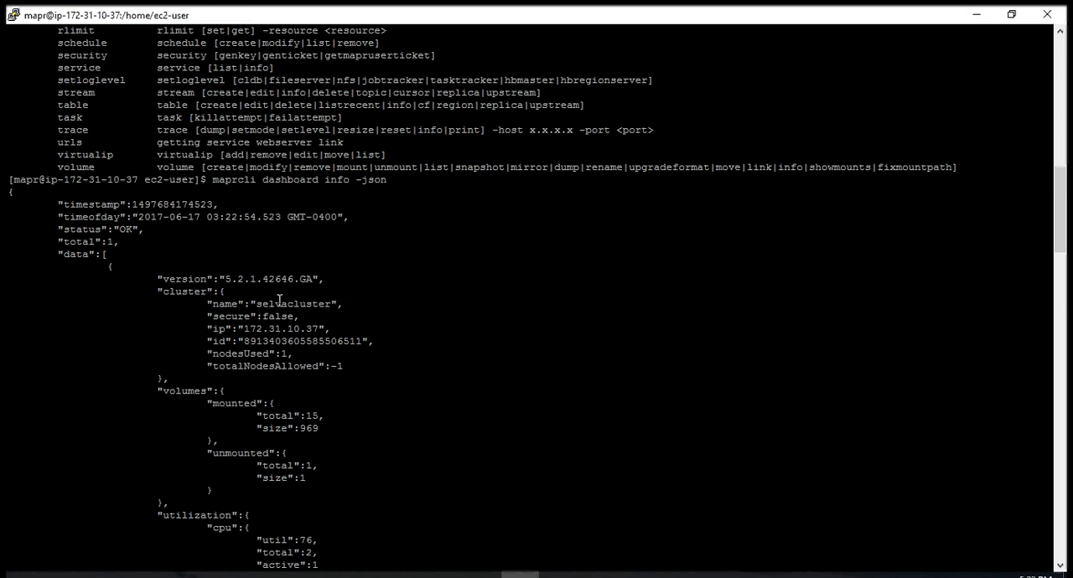
{"action": "mouse_move", "coordinate": [275, 315]}
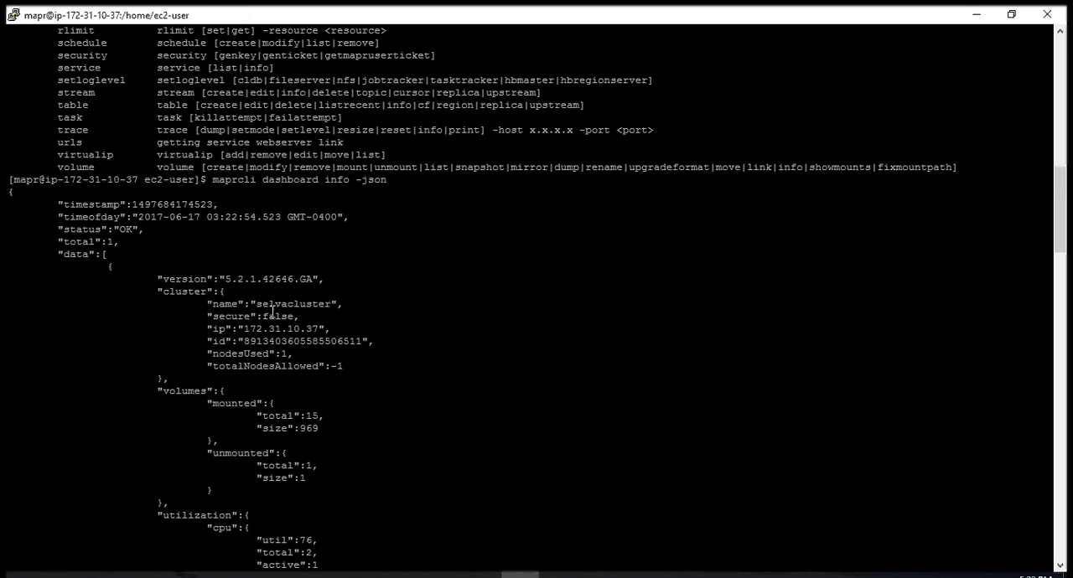
{"action": "double_click", "coordinate": [278, 316]}
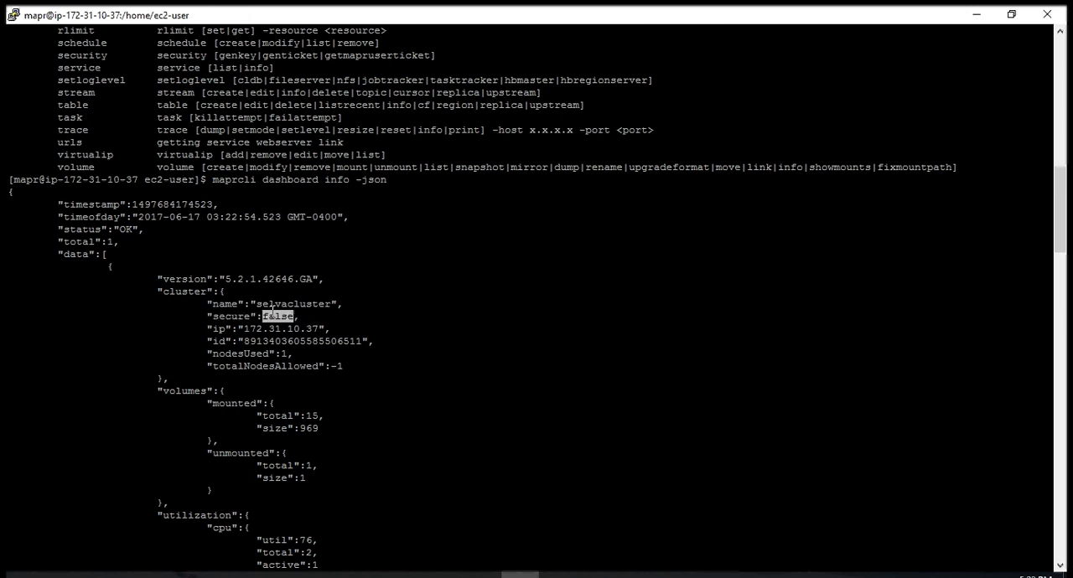
{"action": "scroll", "scroll_direction": "down", "scroll_amount": 3}
{"action": "type", "text": "maprcli dashboard info -json"}
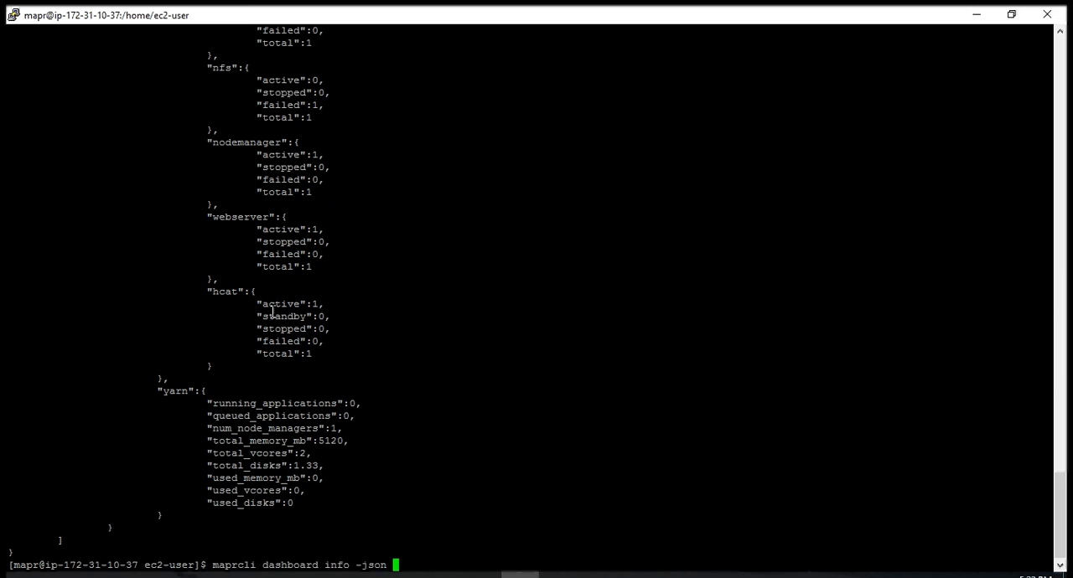
- Pipe the dashboard JSON through grep name to show the cluster name selvacluster
{"action": "type", "text": "| gerp"}
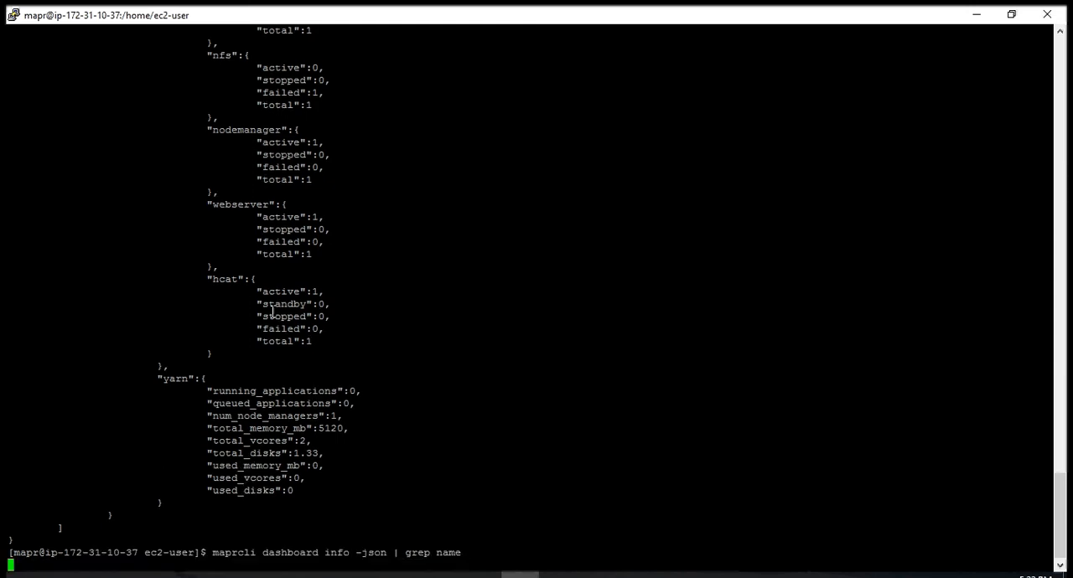
{"action": "key", "text": "Return"}
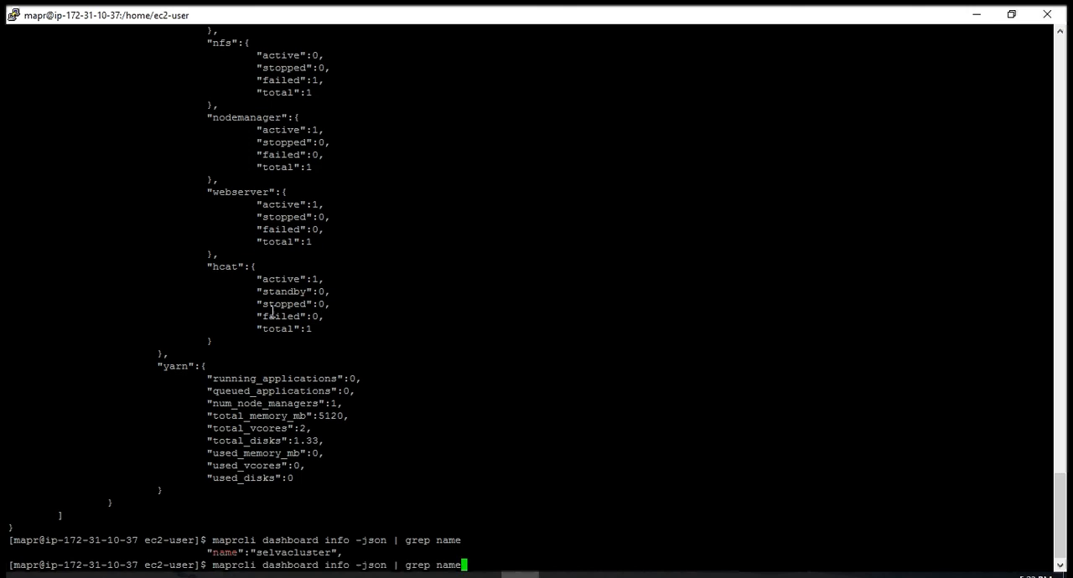
- Rerun the grep filtered to secure, showing false, then start typing clear
{"action": "key", "text": "BackSpace"}
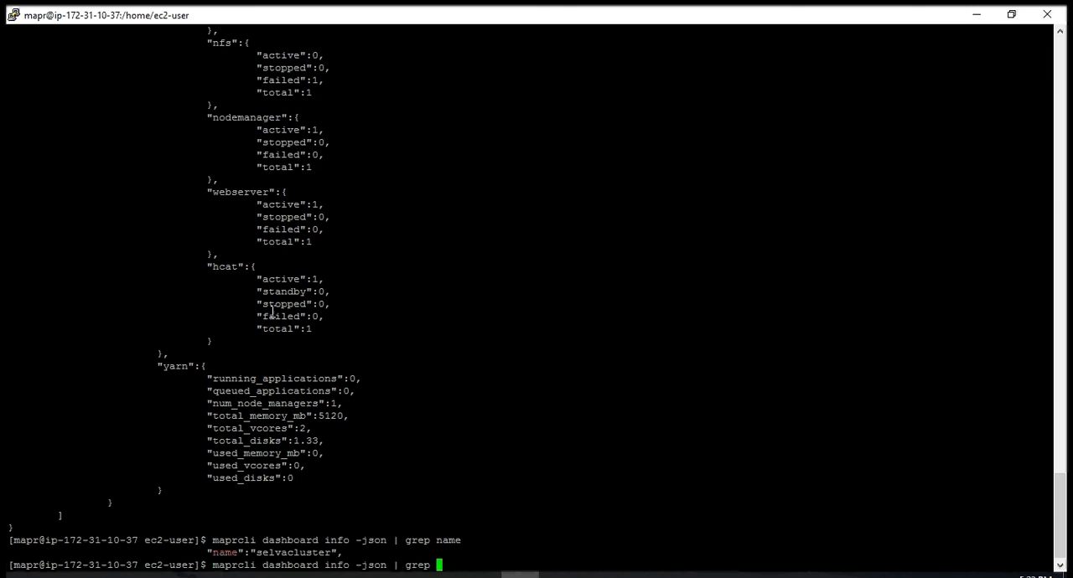
{"action": "type", "text": "secure"}
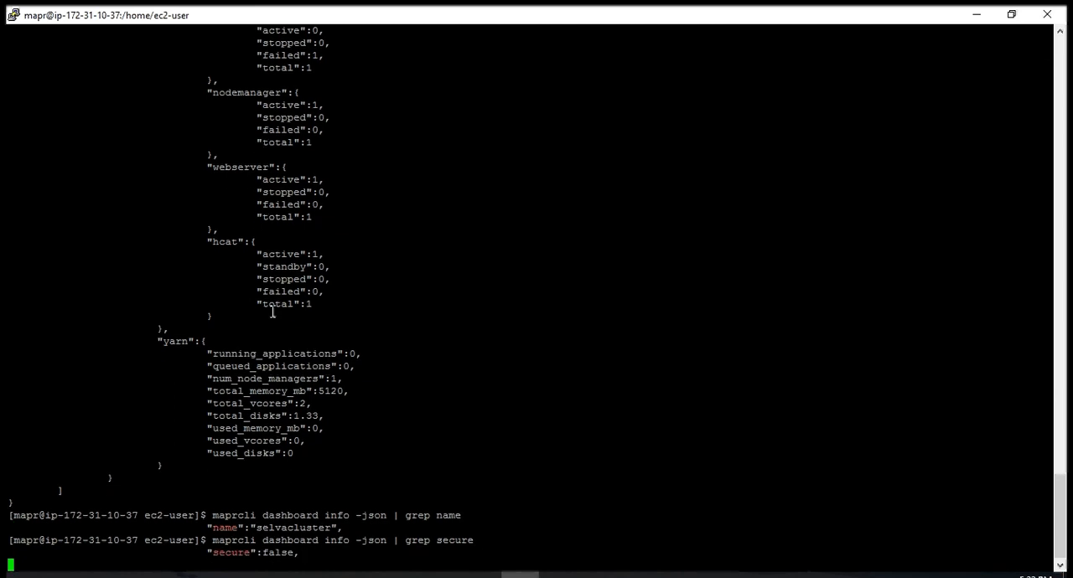
{"action": "key", "text": "Return"}
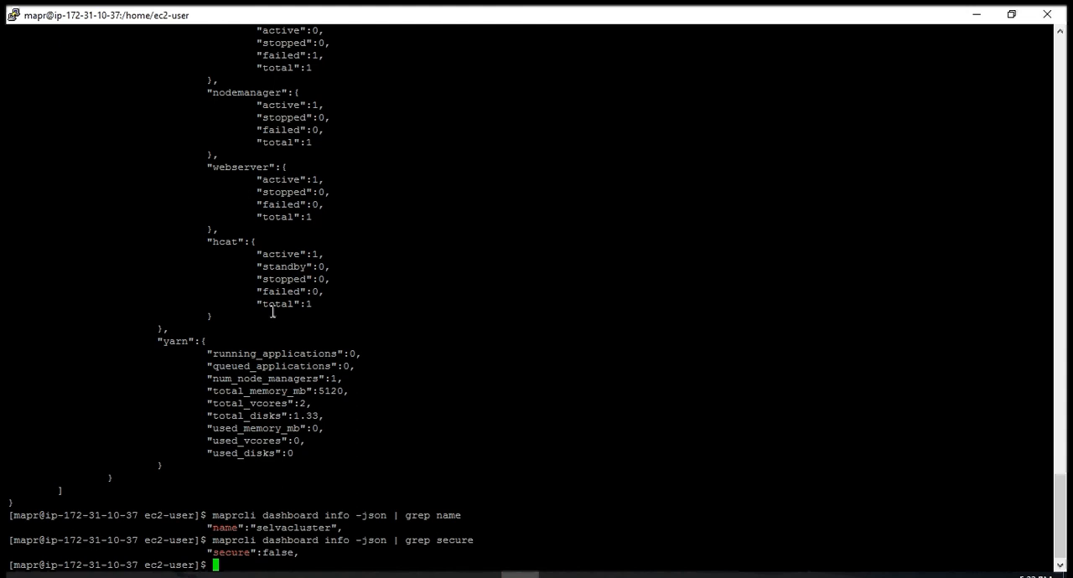
{"action": "type", "text": "claear"}
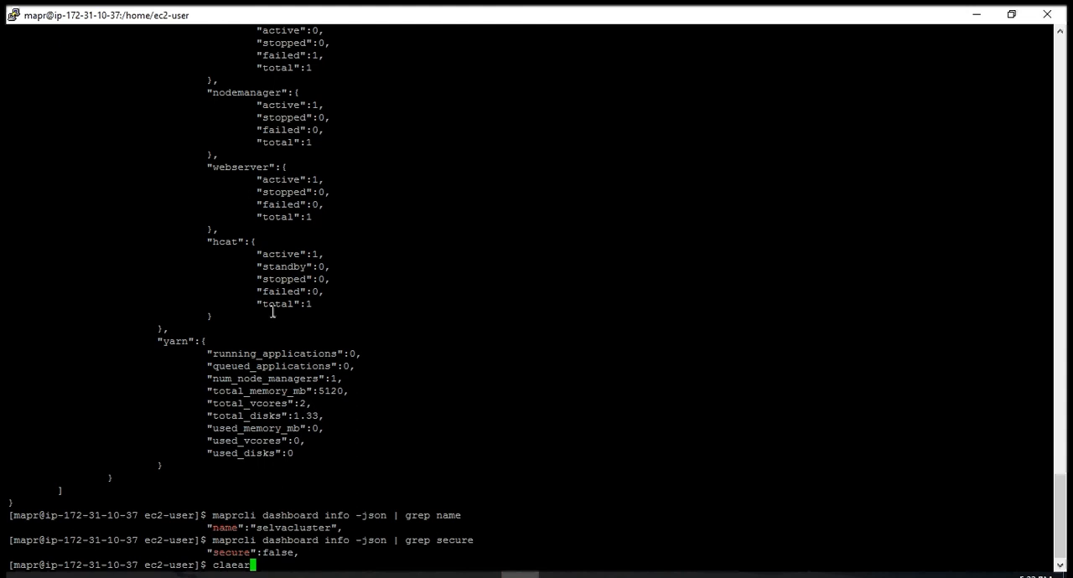
- Clear the terminal and rerun bare 'maprcli' to list all subcommands
{"action": "key", "text": "Return"}
{"action": "type", "text": "maprcli"}
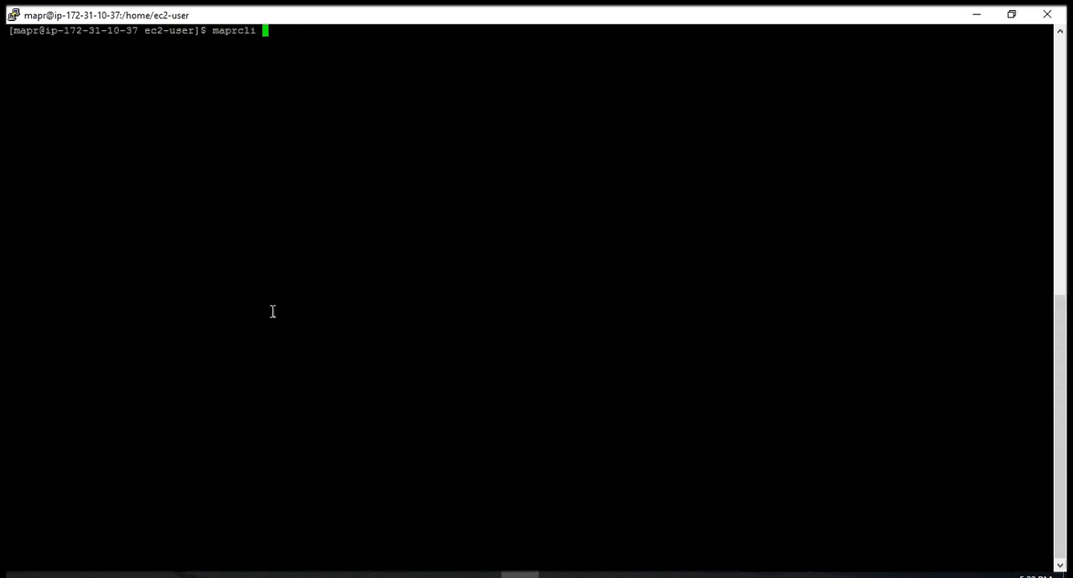
{"action": "key", "text": "Return"}
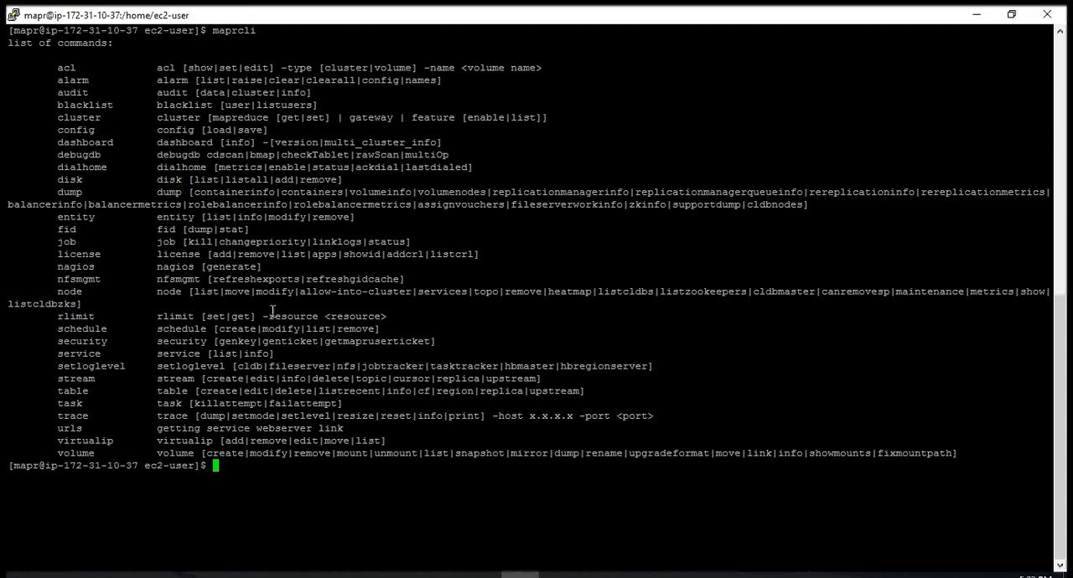
- Run 'maprcli disk lis' to attempt the node's disk listing
{"action": "type", "text": "mapr"}
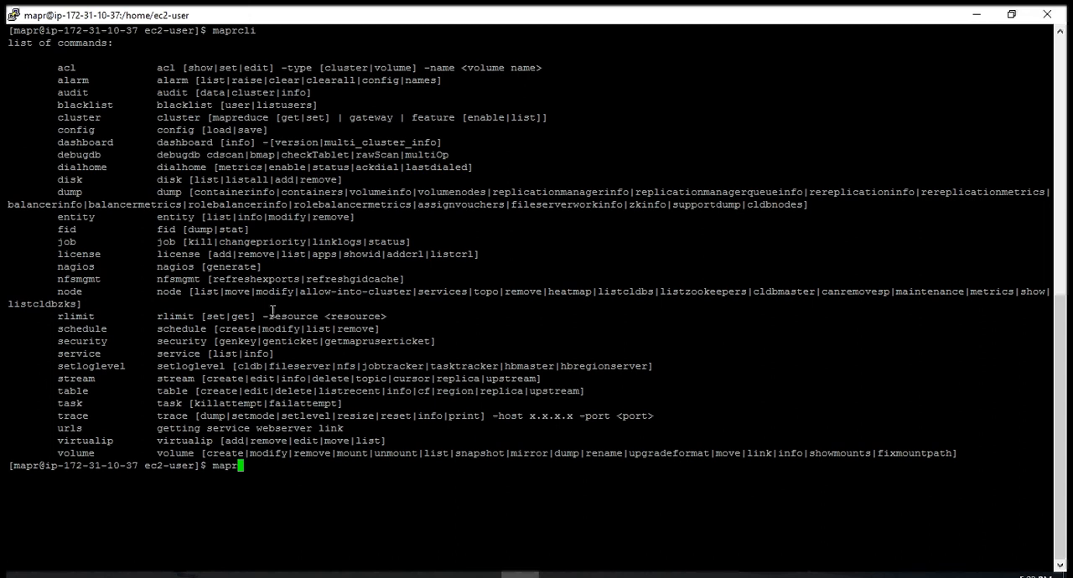
{"action": "type", "text": "cli disk l"}
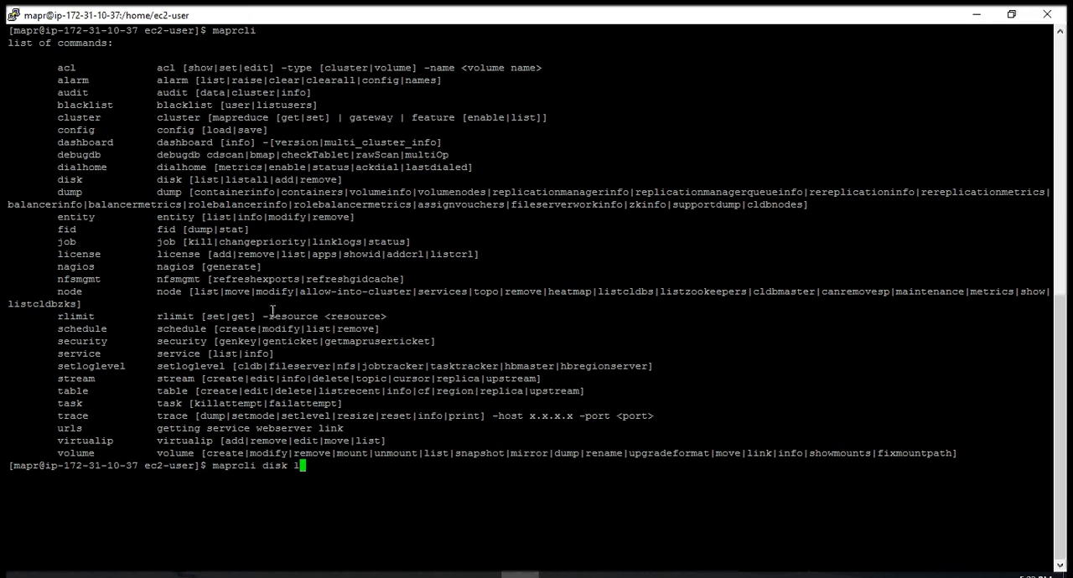
{"action": "type", "text": "is"}
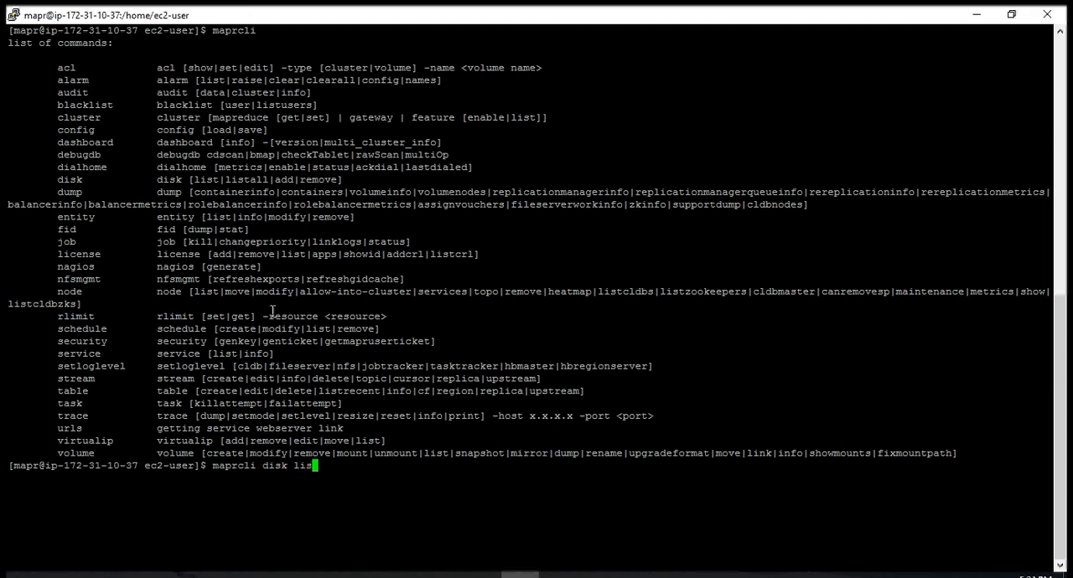
{"action": "key", "text": "Return"}
{"action": "type", "text": "maprcli disk list"}
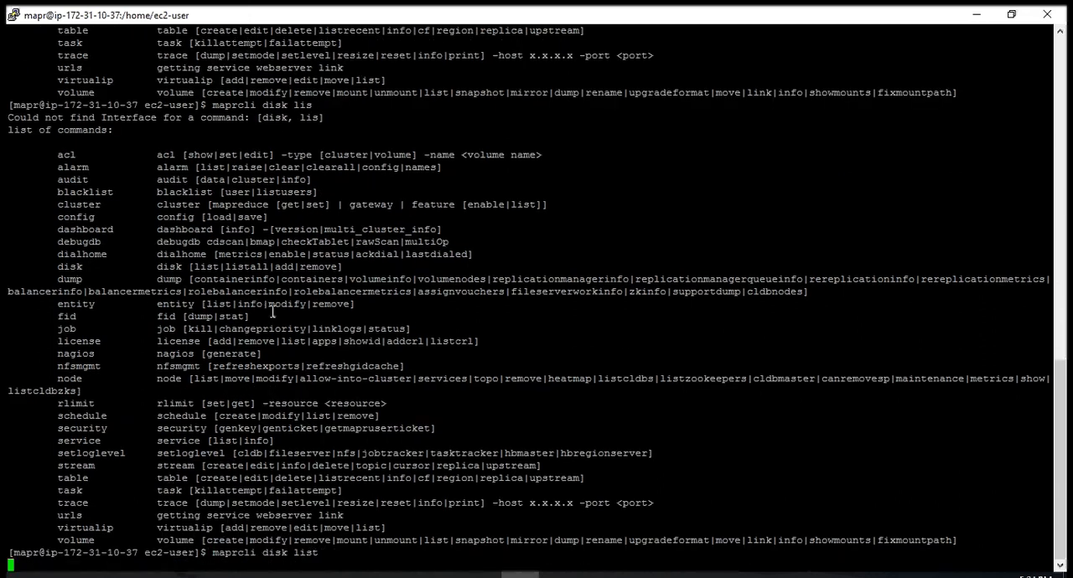
- Run the disk list command, then look up this node's hostname
{"action": "key", "text": "Return"}
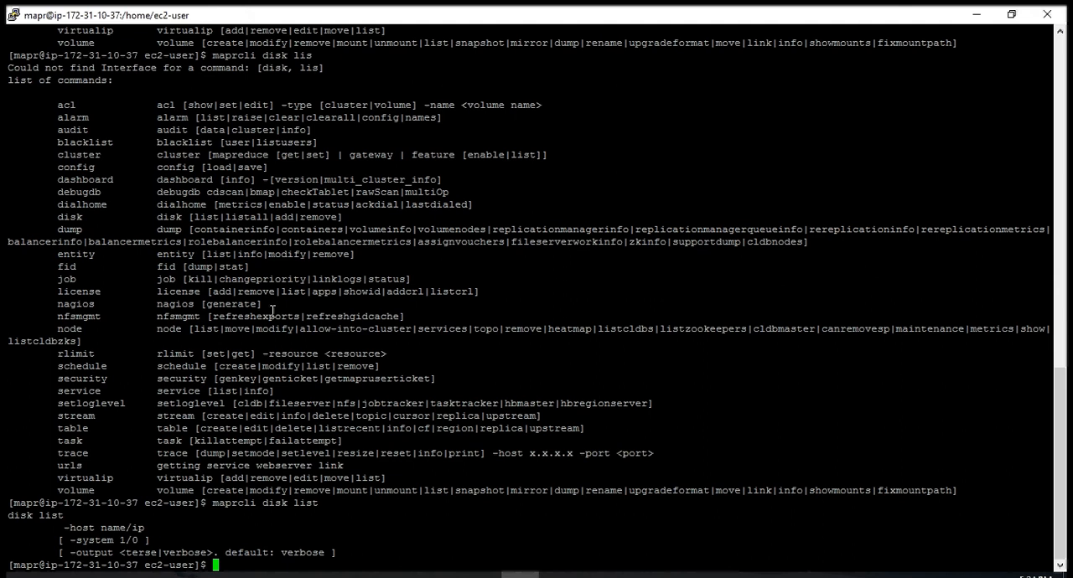
{"action": "type", "text": "host"}
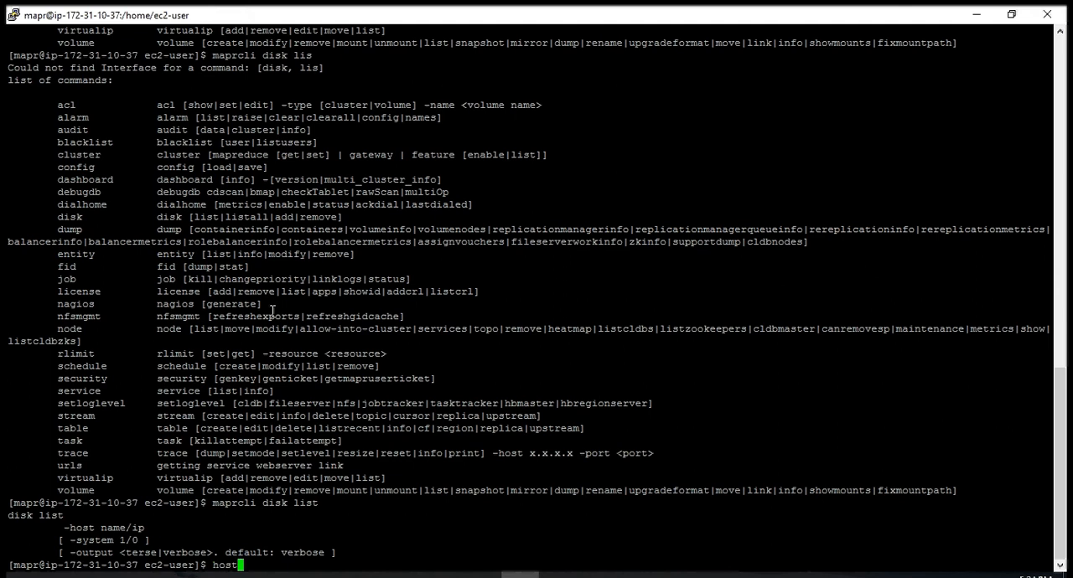
{"action": "key", "text": "Return"}
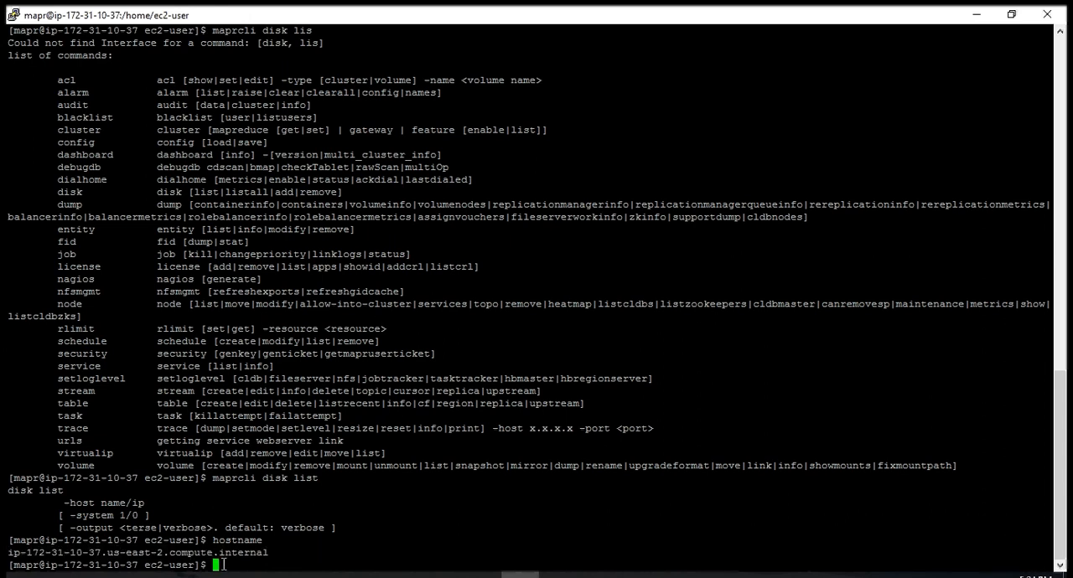
- List disks with 'maprcli disk list -host ip-172-31-10-37...', showing /dev/xvdb as MapR-FS
{"action": "type", "text": "maprcli disk list"}
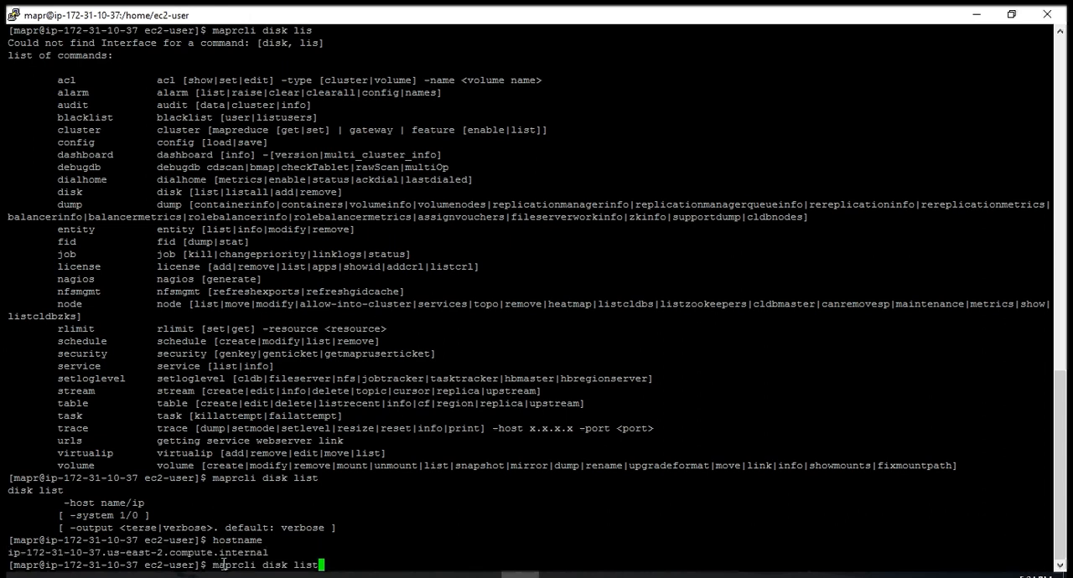
{"action": "type", "text": "-hos"}
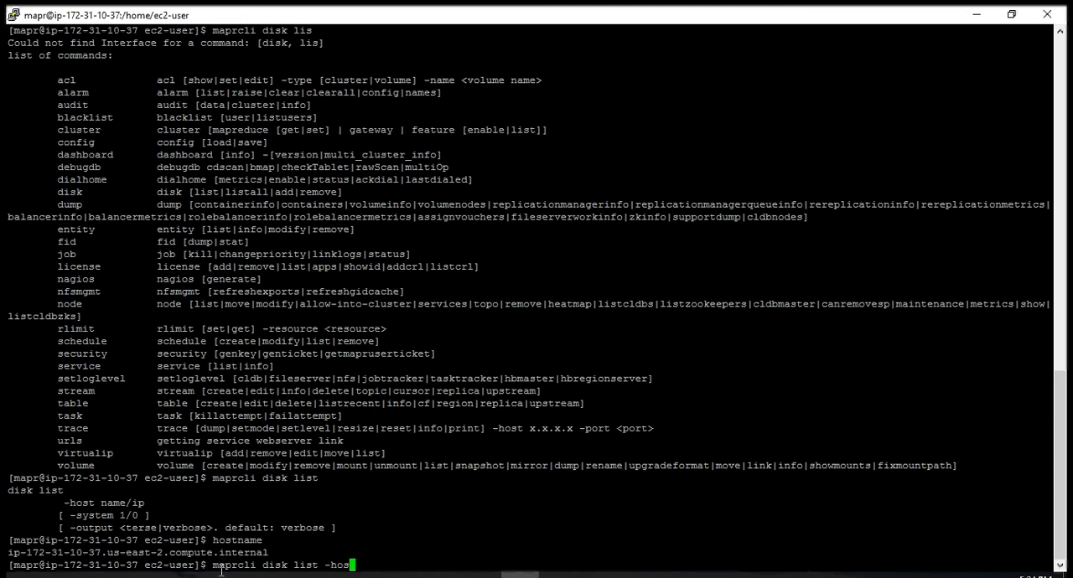
{"action": "type", "text": "\" \""}
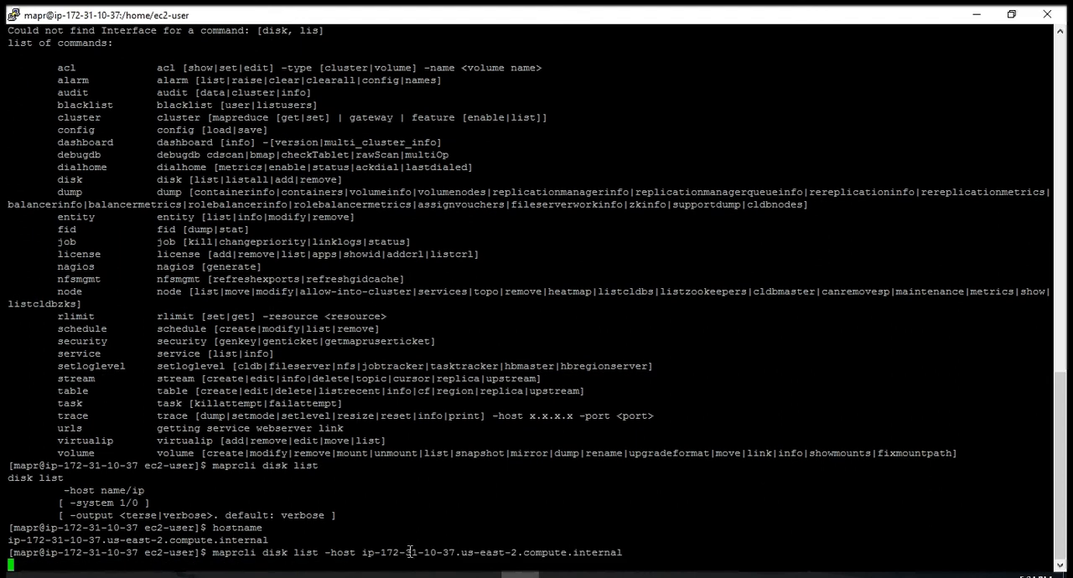
{"action": "key", "text": "Return"}
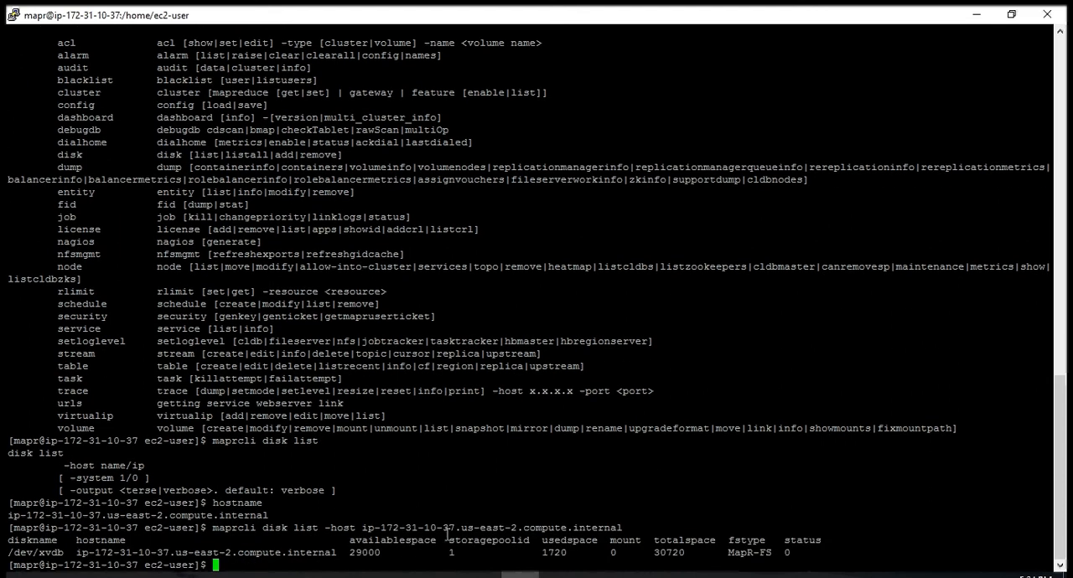